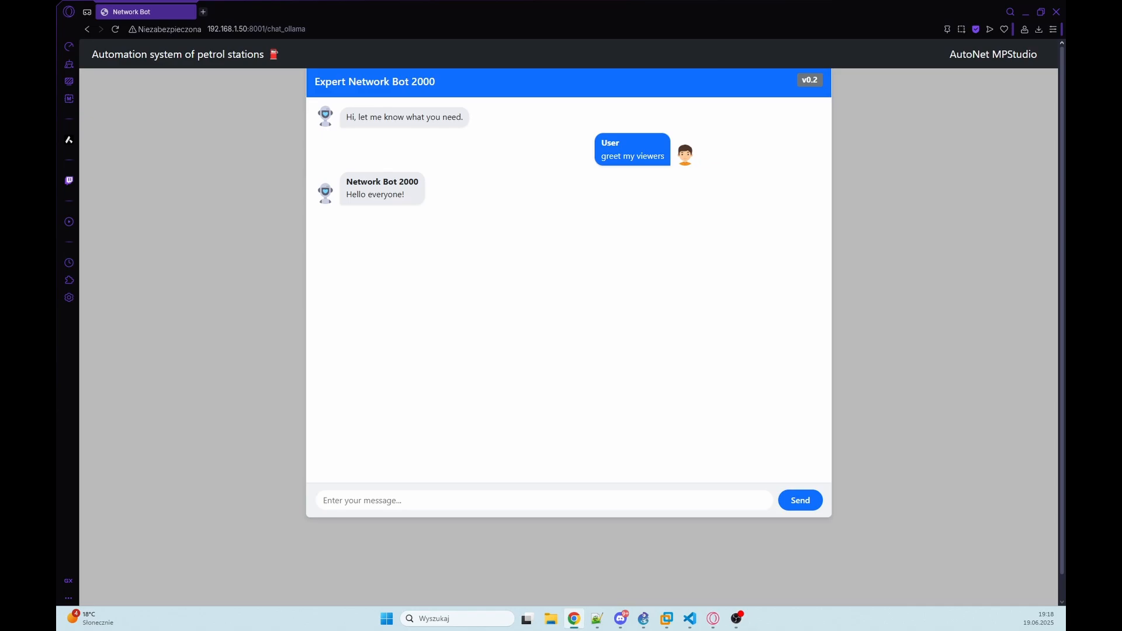
pyautogui.moveTo(811, 393)
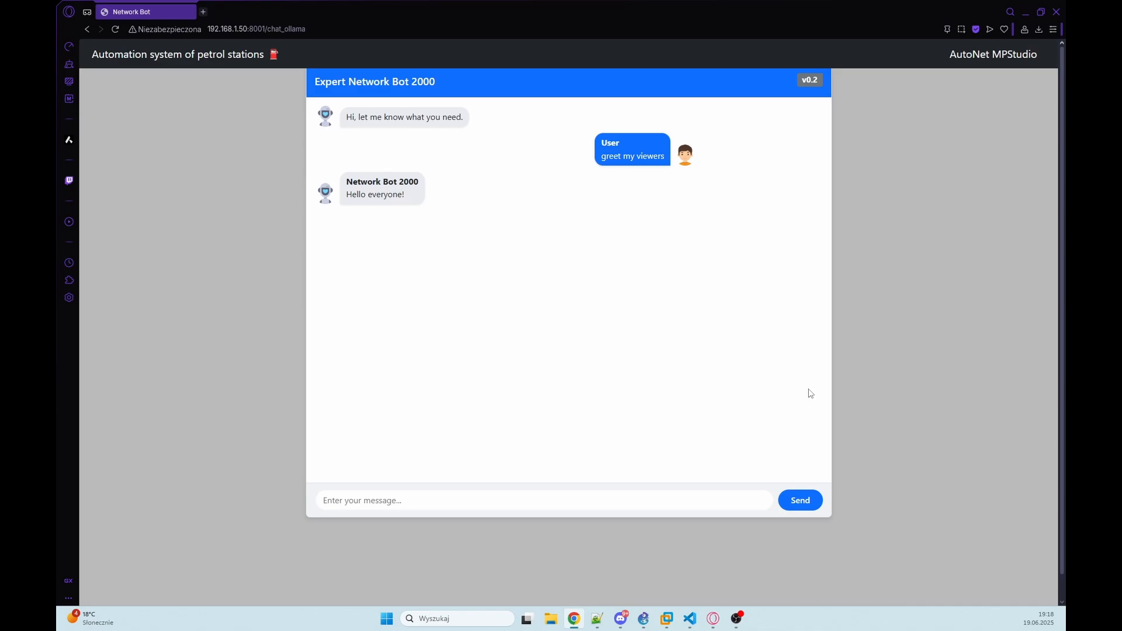
pyautogui.moveTo(691, 366)
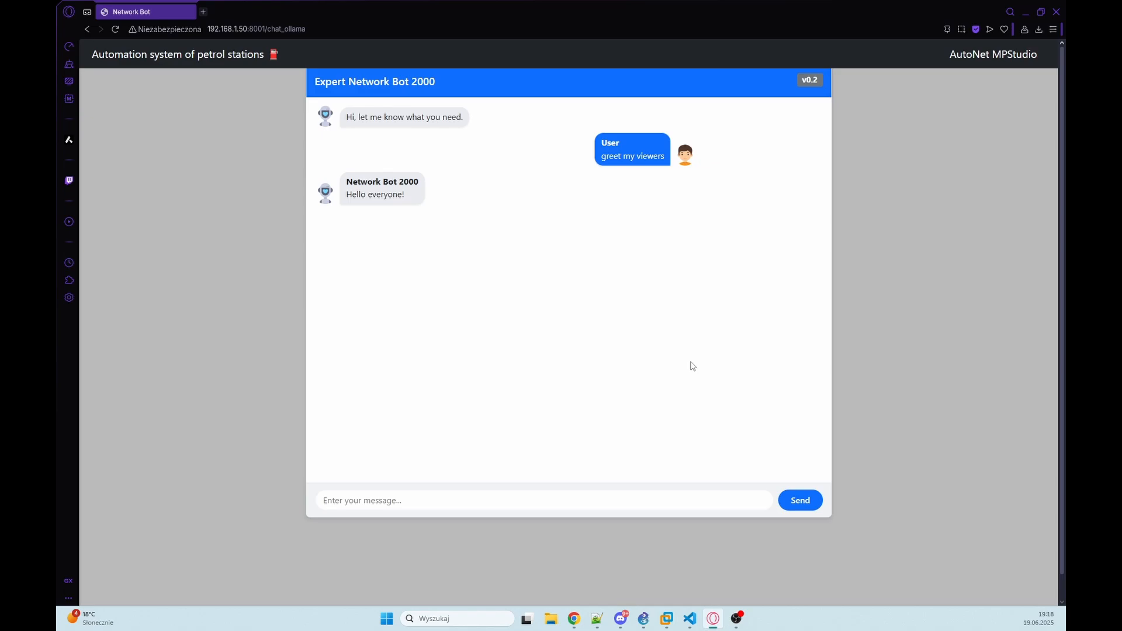
pyautogui.moveTo(743, 464)
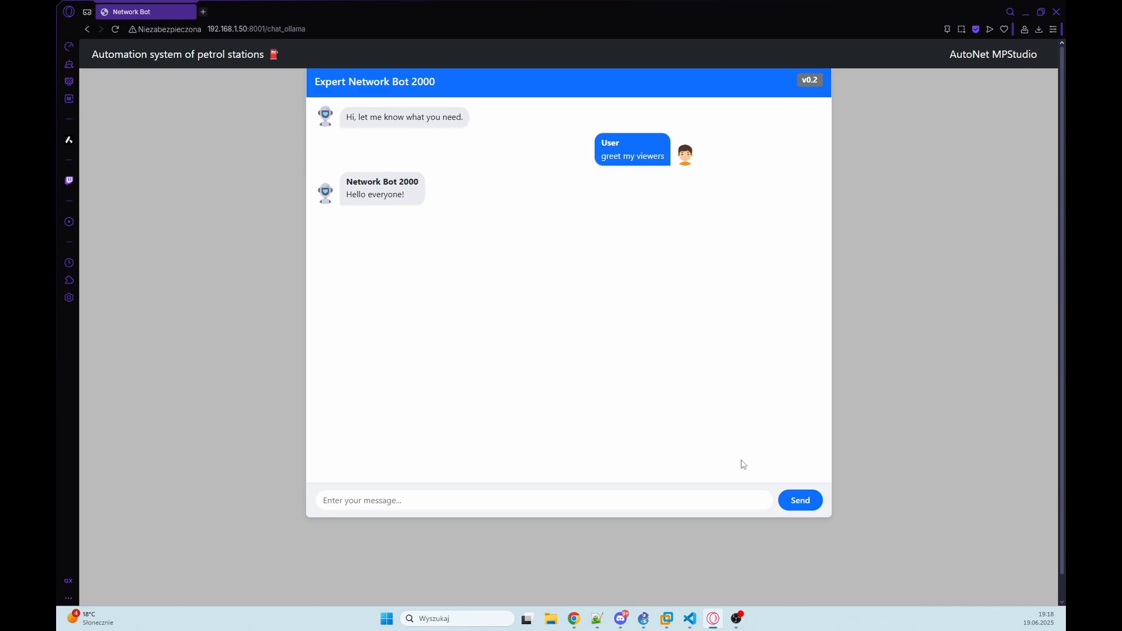
pyautogui.moveTo(658, 290)
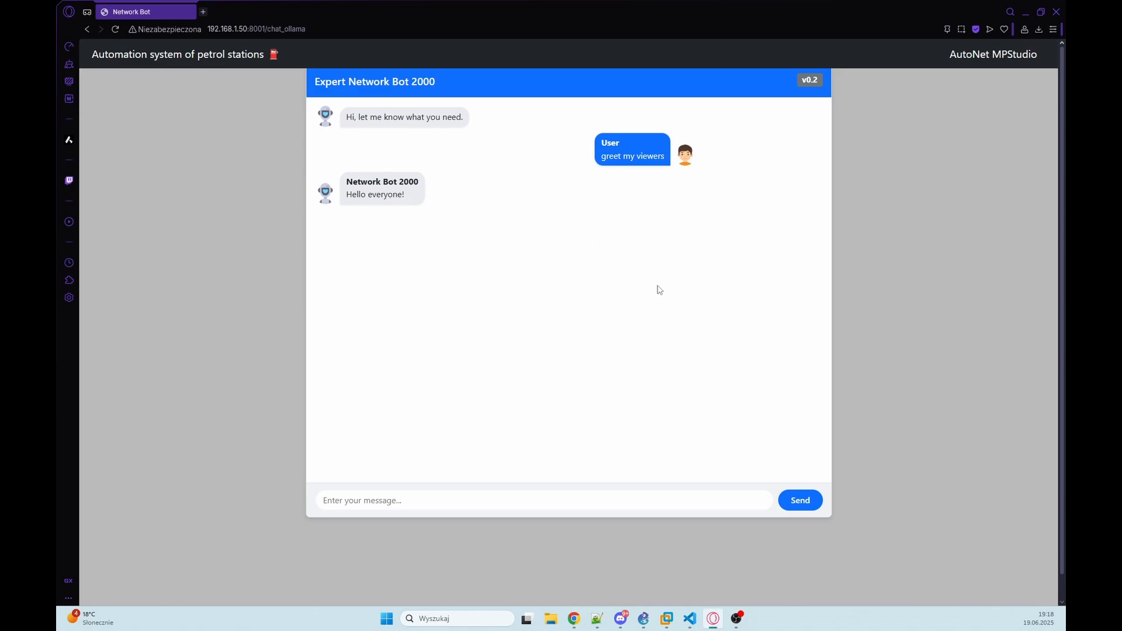
pyautogui.moveTo(671, 384)
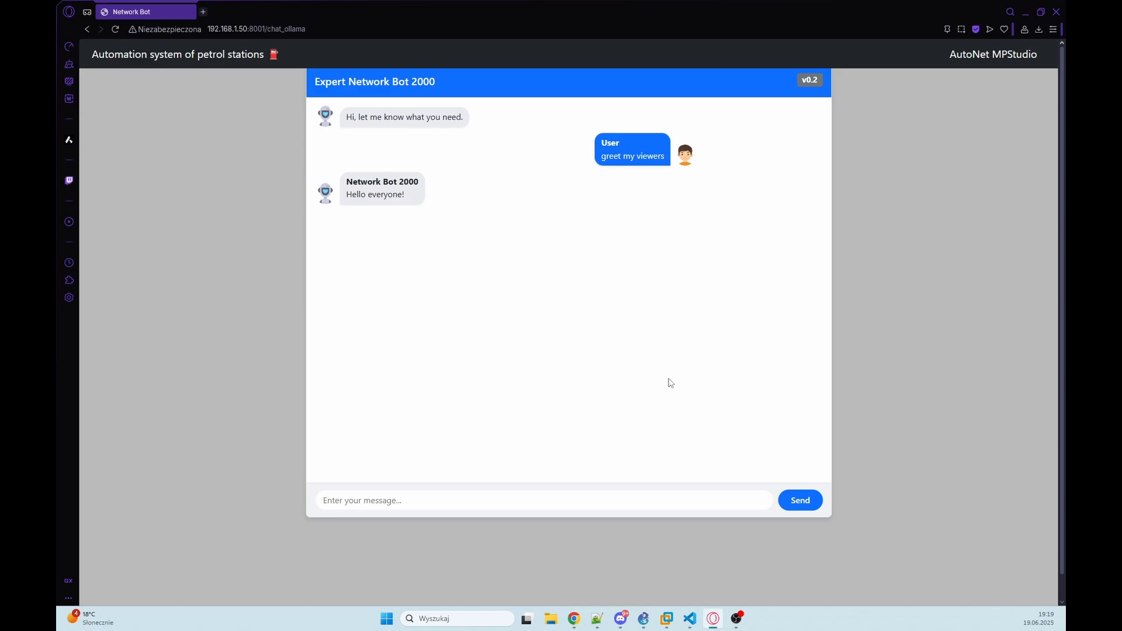
# Step: Switch to app.py's OLLAMA API section and place the cursor below the ask_llm function
pyautogui.click(688, 618)
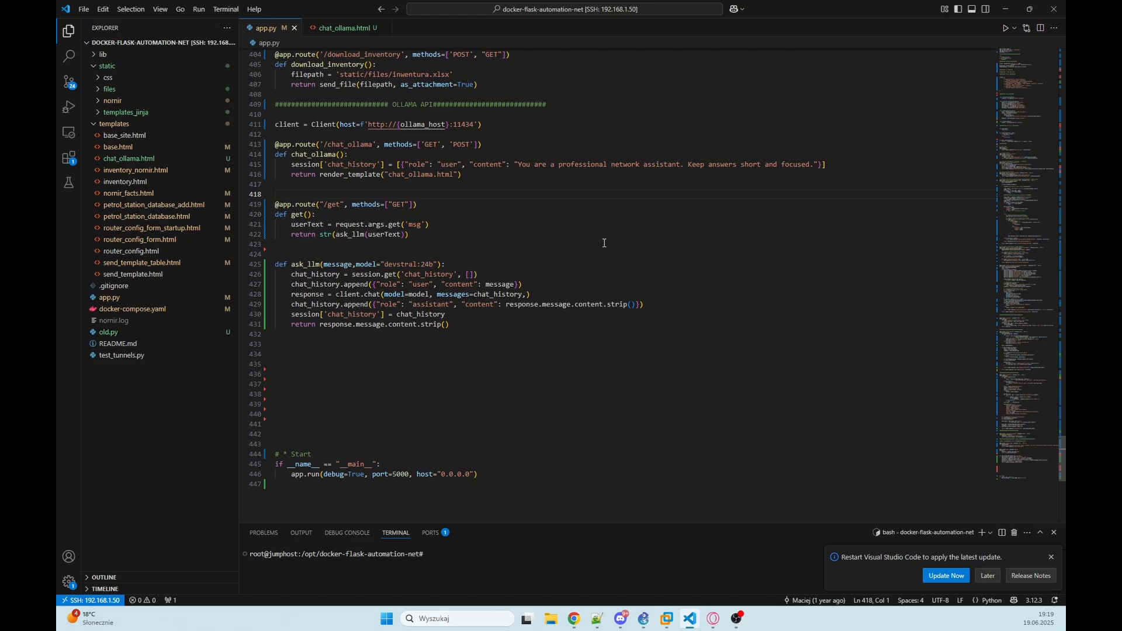
pyautogui.moveTo(584, 492)
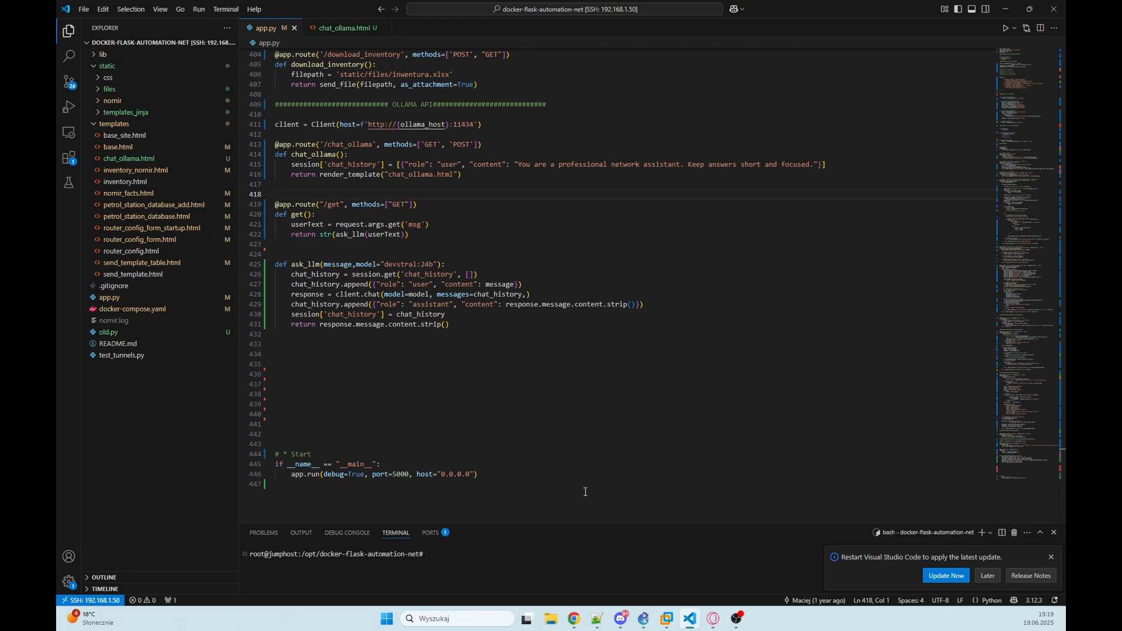
pyautogui.click(546, 365)
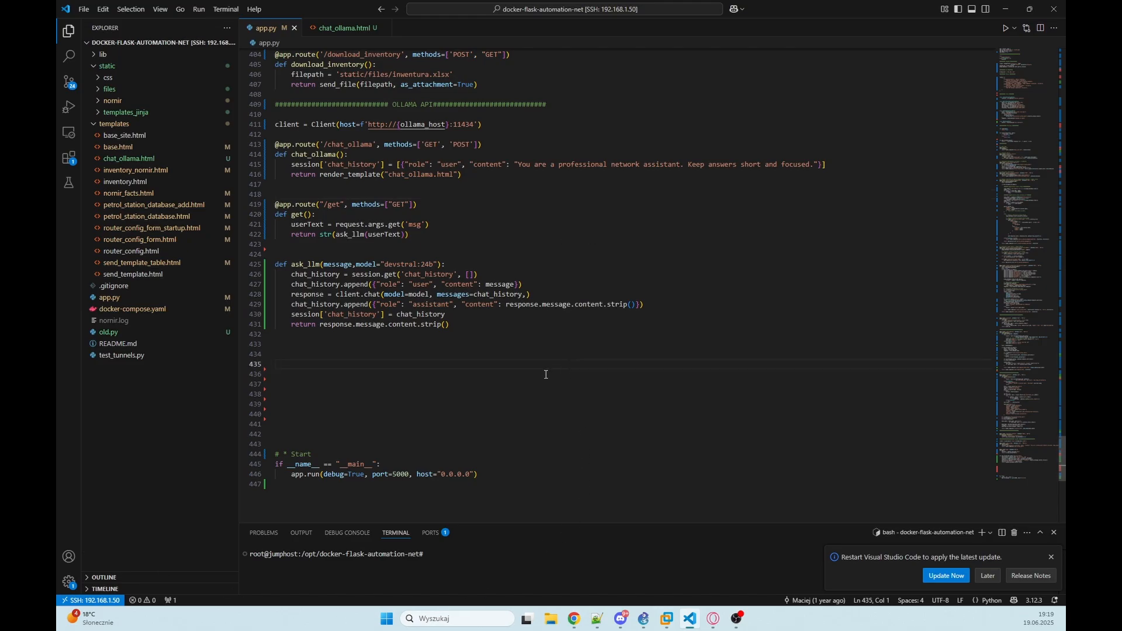
pyautogui.moveTo(643, 547)
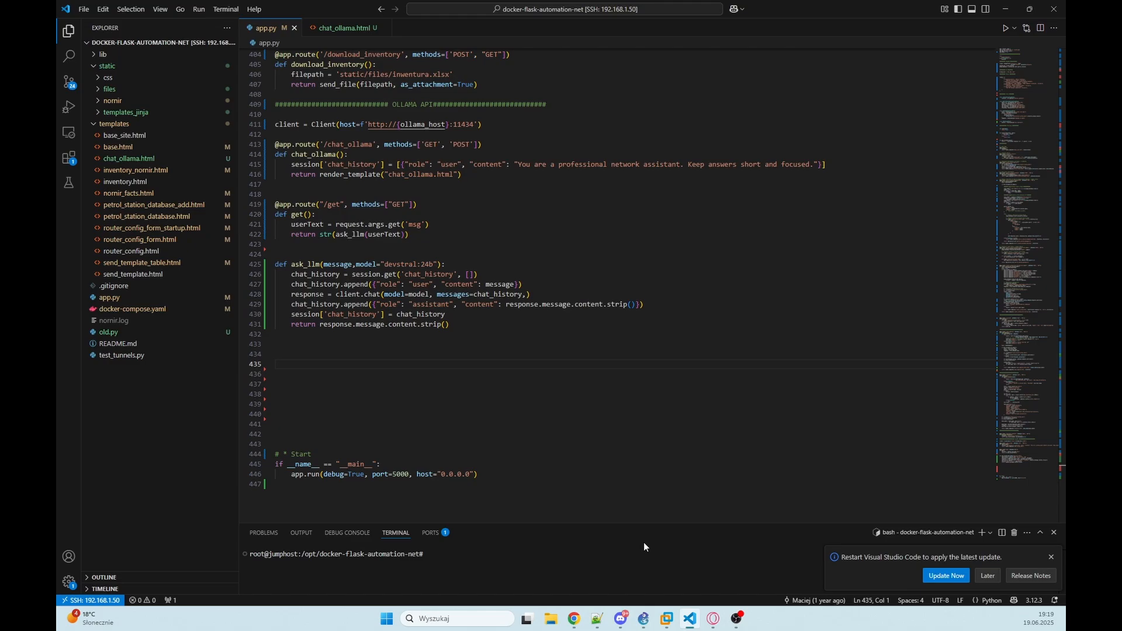
pyautogui.moveTo(505, 609)
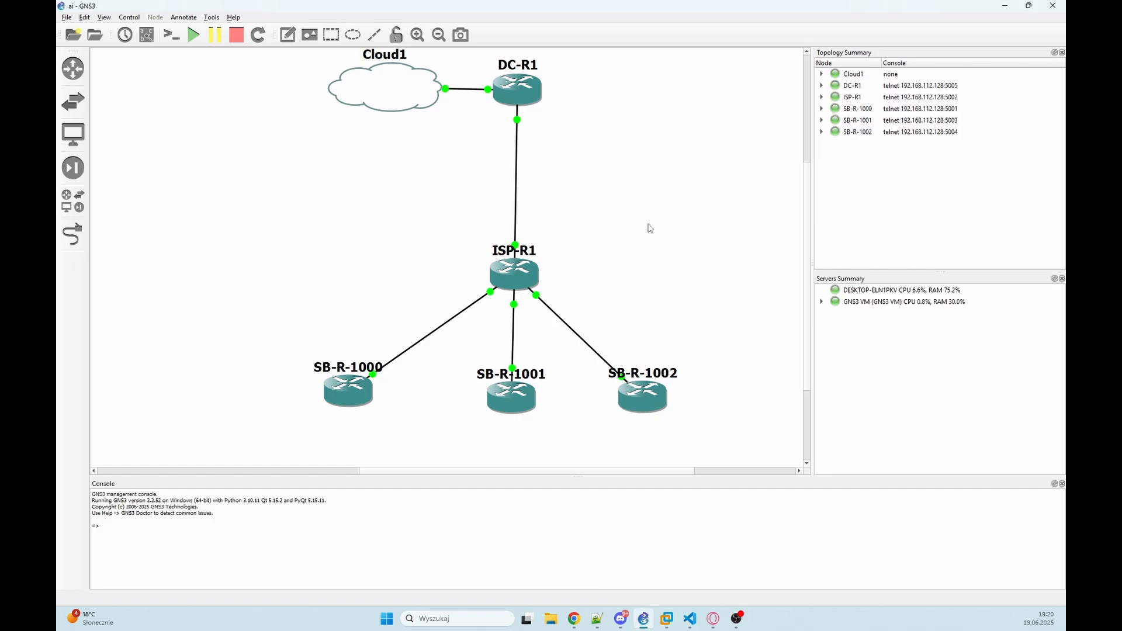
pyautogui.moveTo(608, 145)
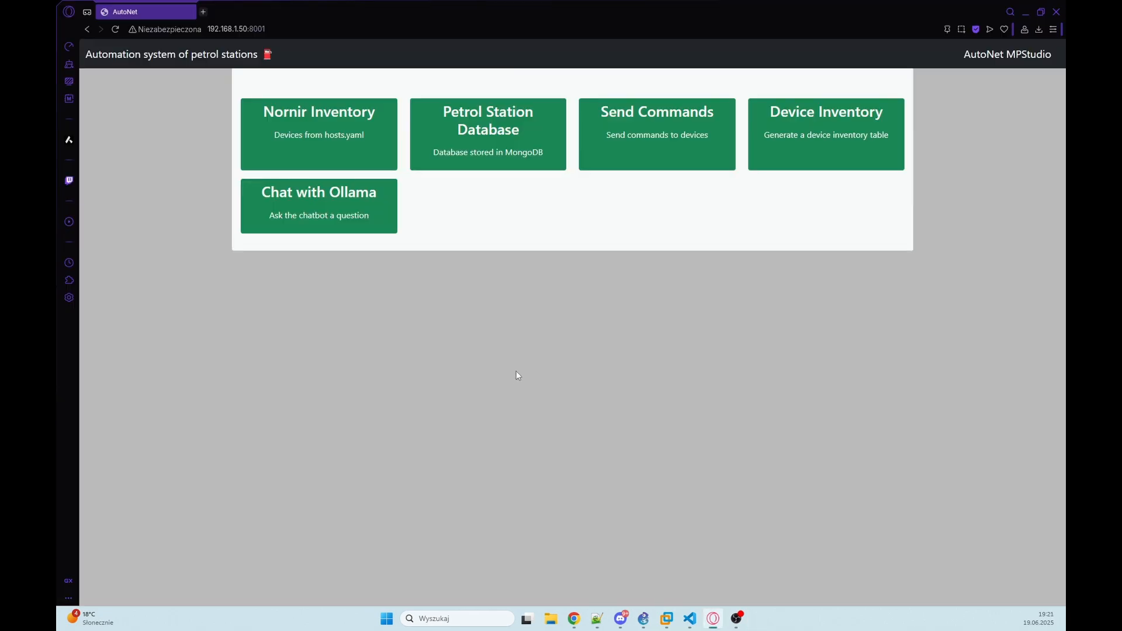
pyautogui.moveTo(495, 160)
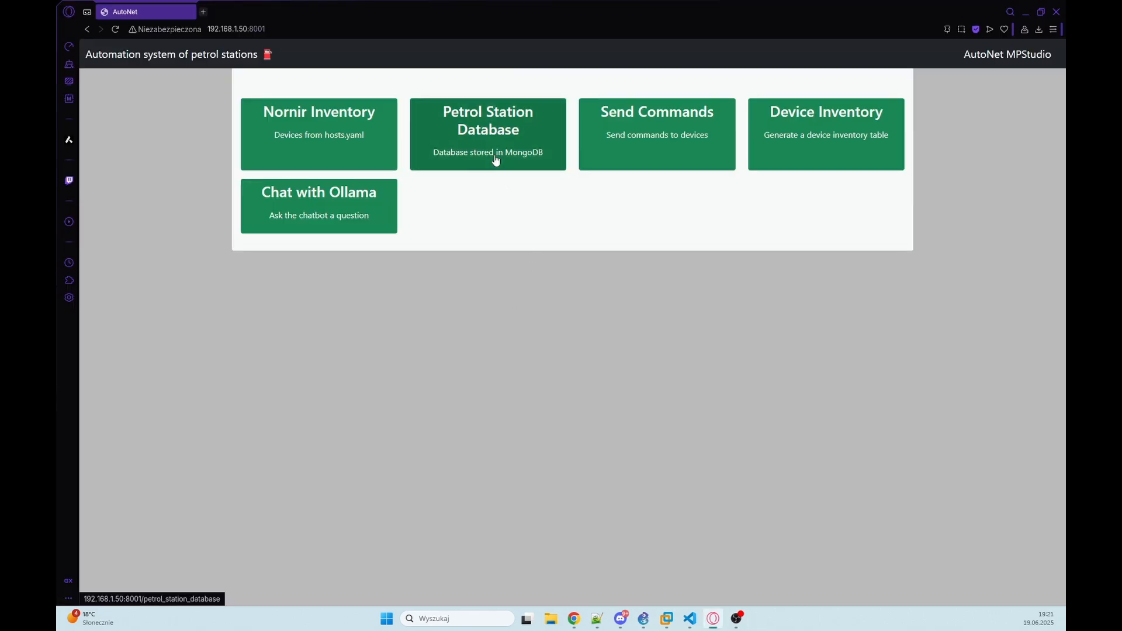
# Step: View the petrol station table for Paris, Berlin and New York, then return to the dashboard and VS Code
pyautogui.click(487, 134)
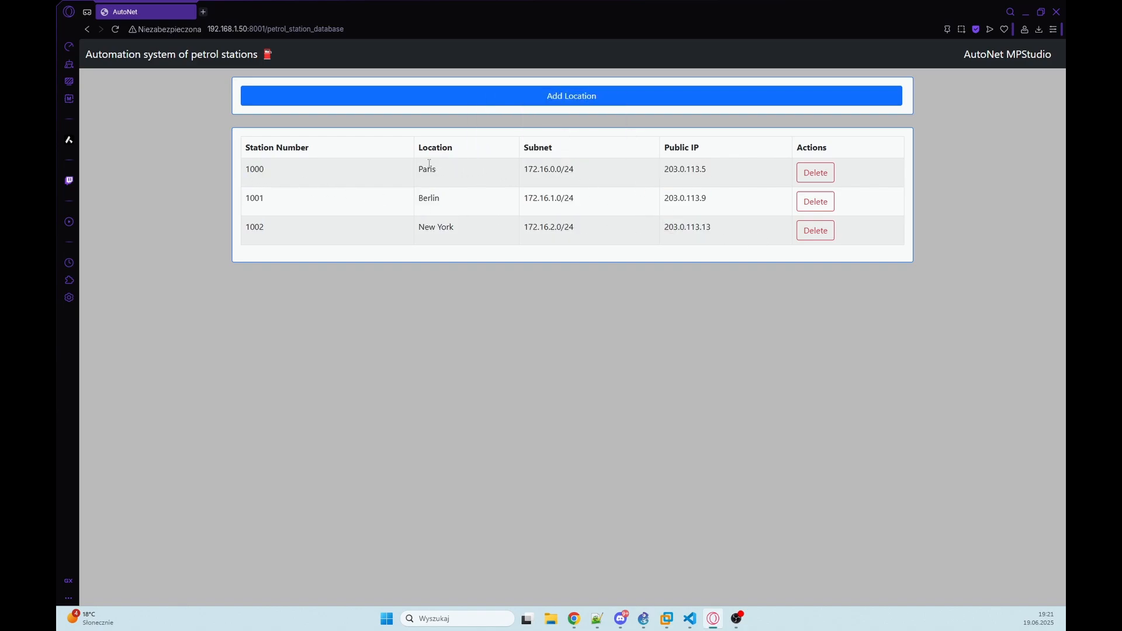
pyautogui.moveTo(311, 173)
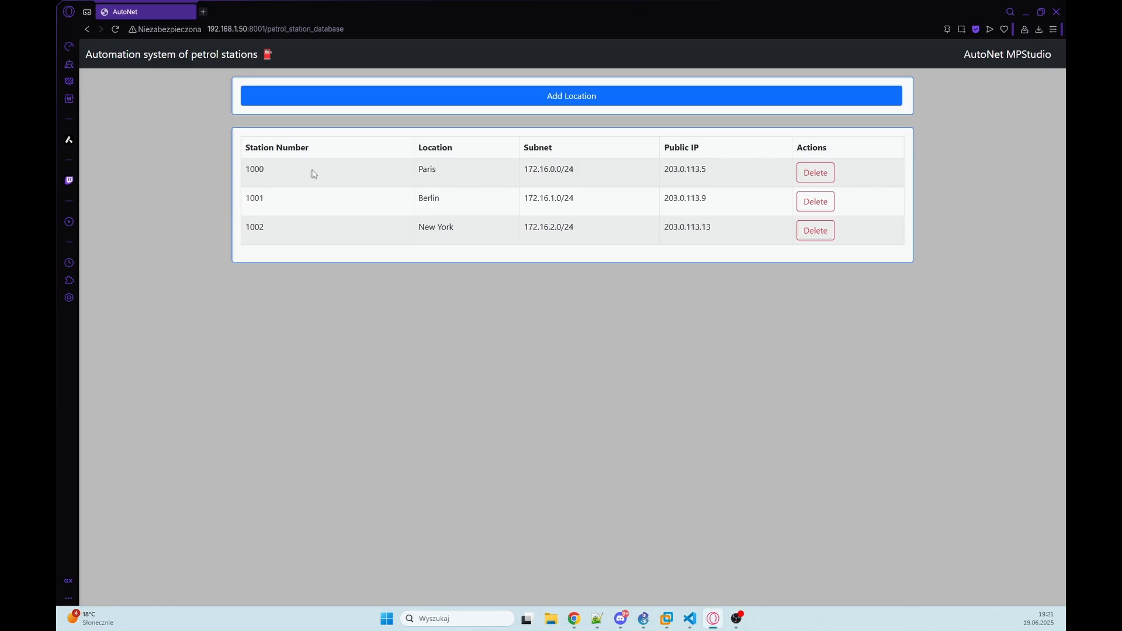
pyautogui.click(86, 28)
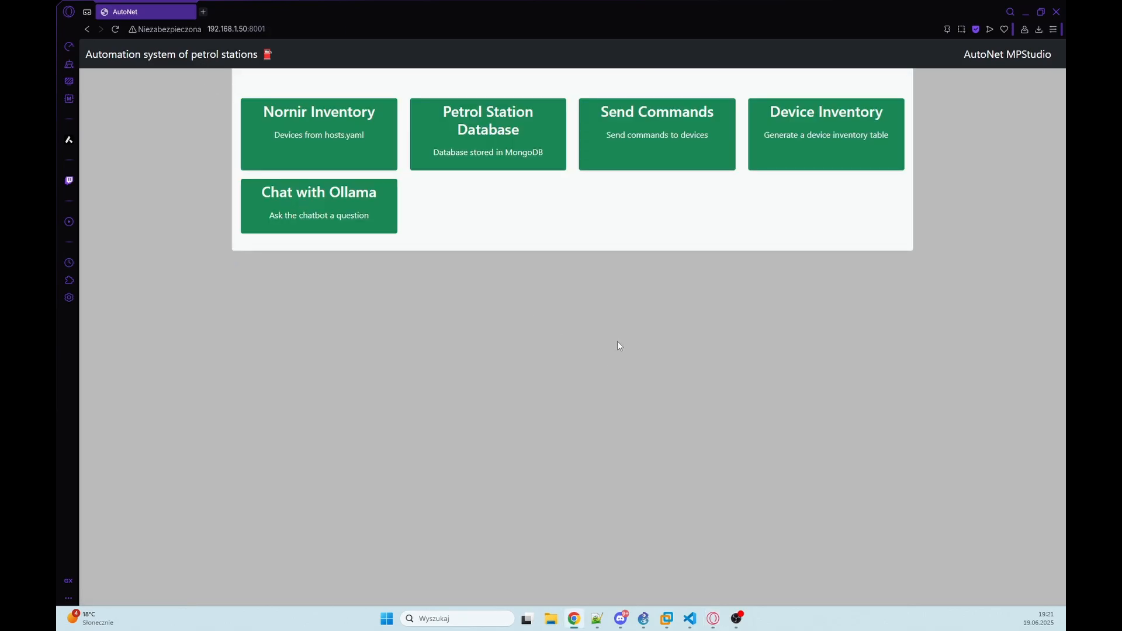
pyautogui.click(688, 618)
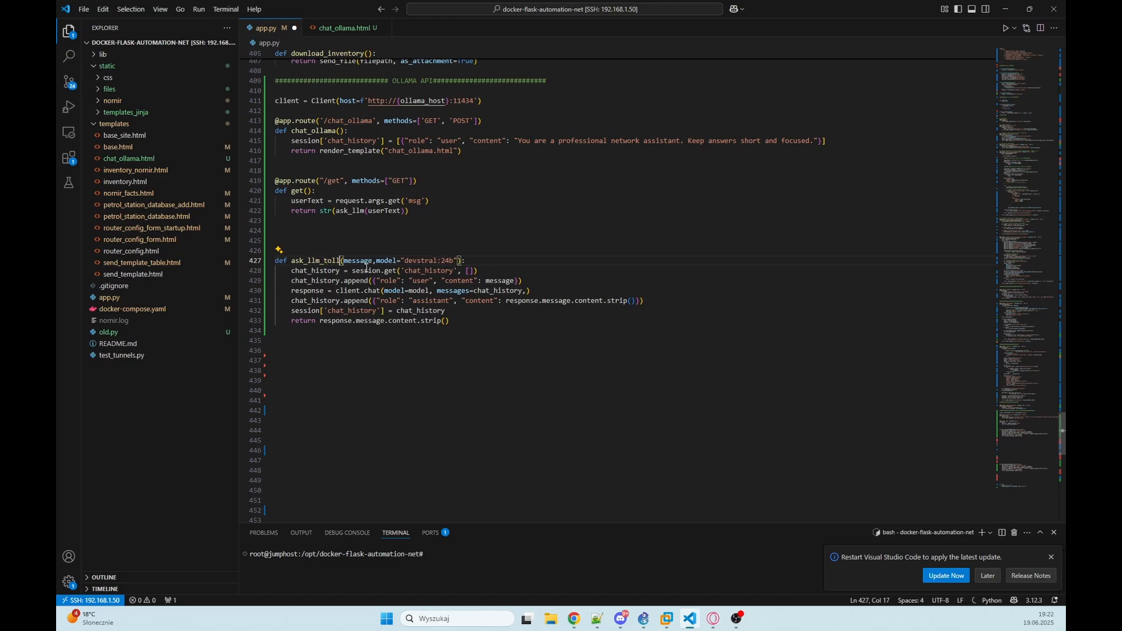
# Step: Rename the helper to ask_llm_with_tools and add a '# Define tools' comment before the chat call
pyautogui.write('_with_')
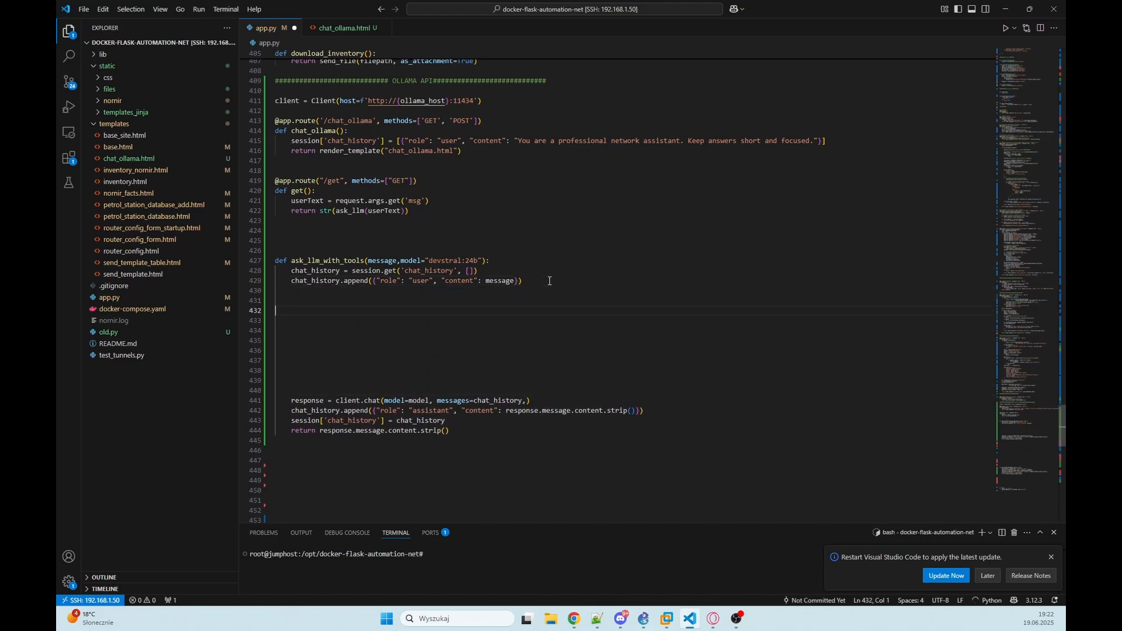
pyautogui.write('# Define tools')
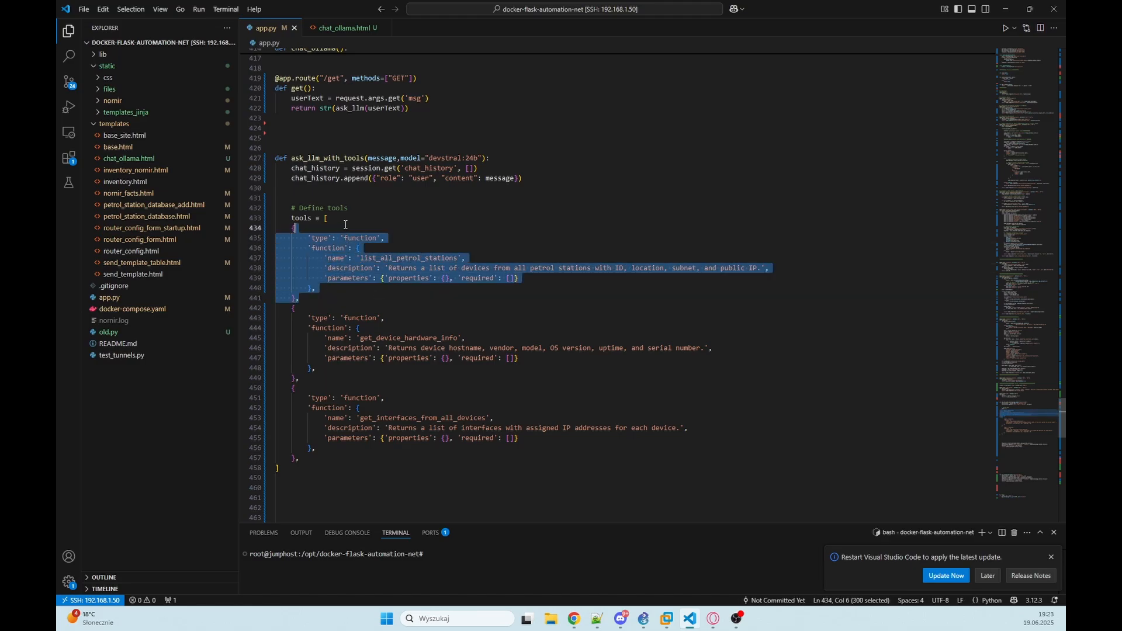
# Step: Paste the three-entry tools list and highlight list_all_petrol_stations and its description
pyautogui.click(476, 218)
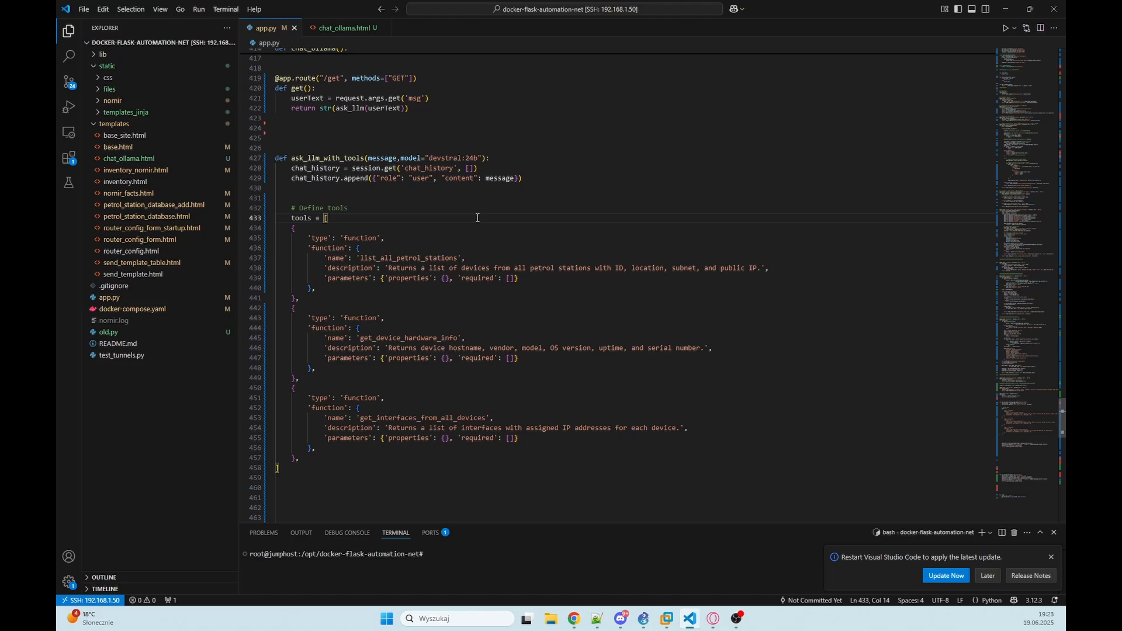
pyautogui.moveTo(321, 294)
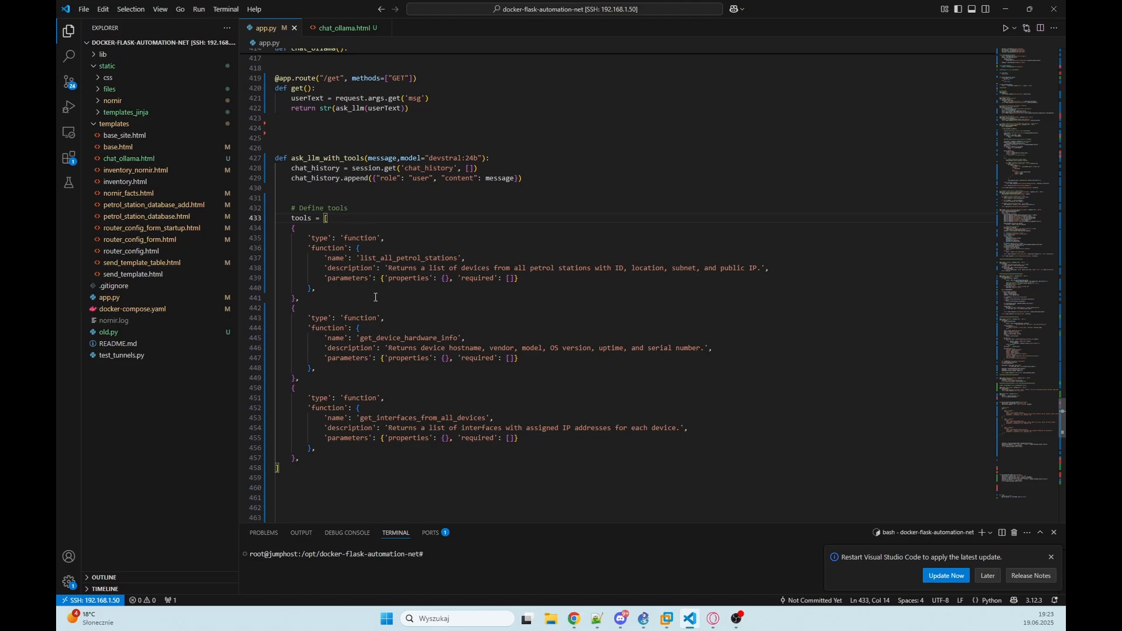
pyautogui.doubleClick(407, 257)
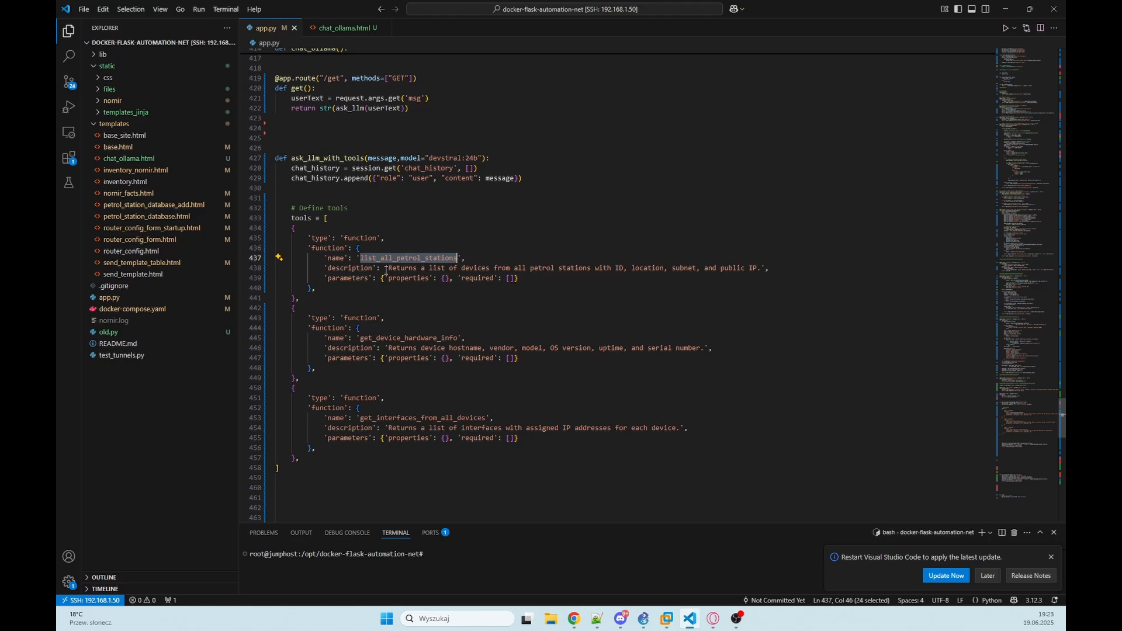
pyautogui.click(779, 267)
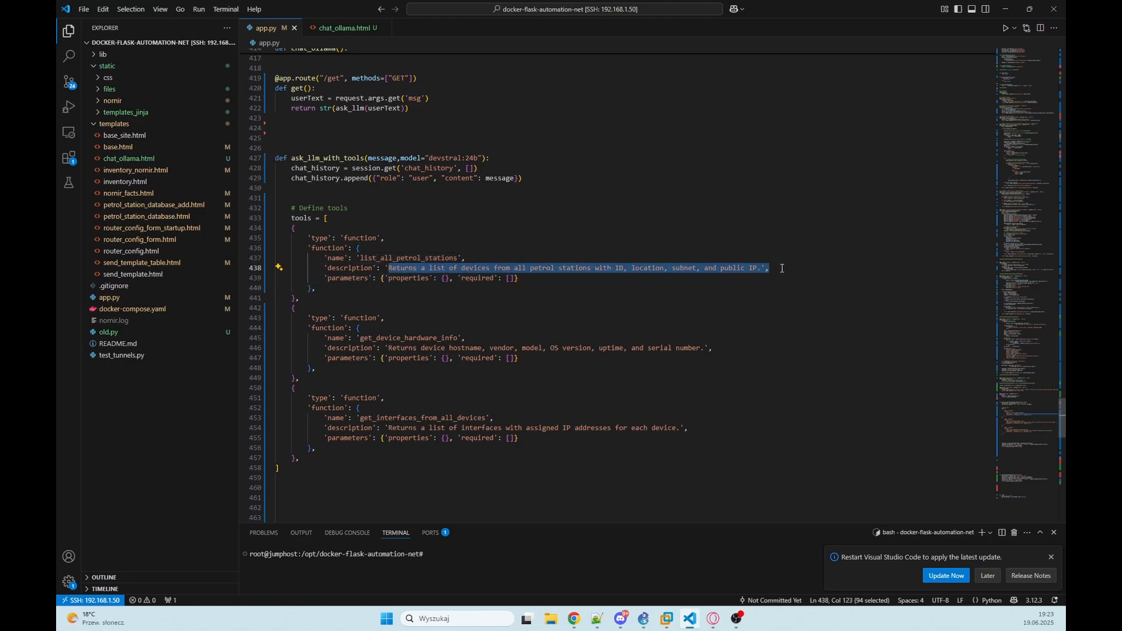
pyautogui.click(779, 268)
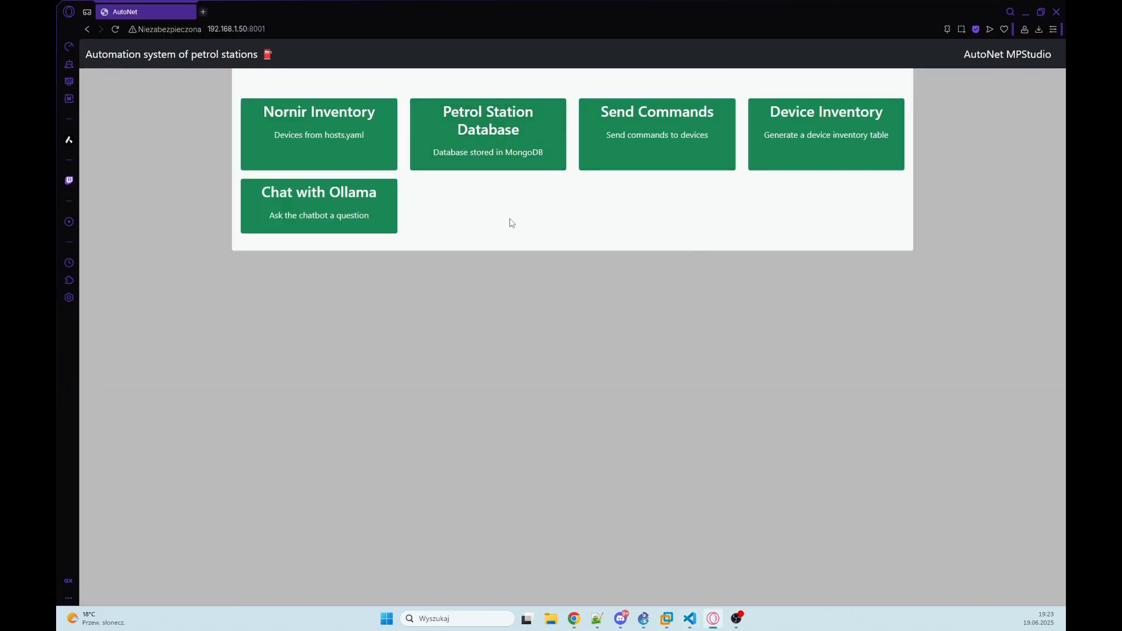
# Step: Open the Petrol Station Database card listing stations 1000, 1001 and 1002
pyautogui.click(487, 133)
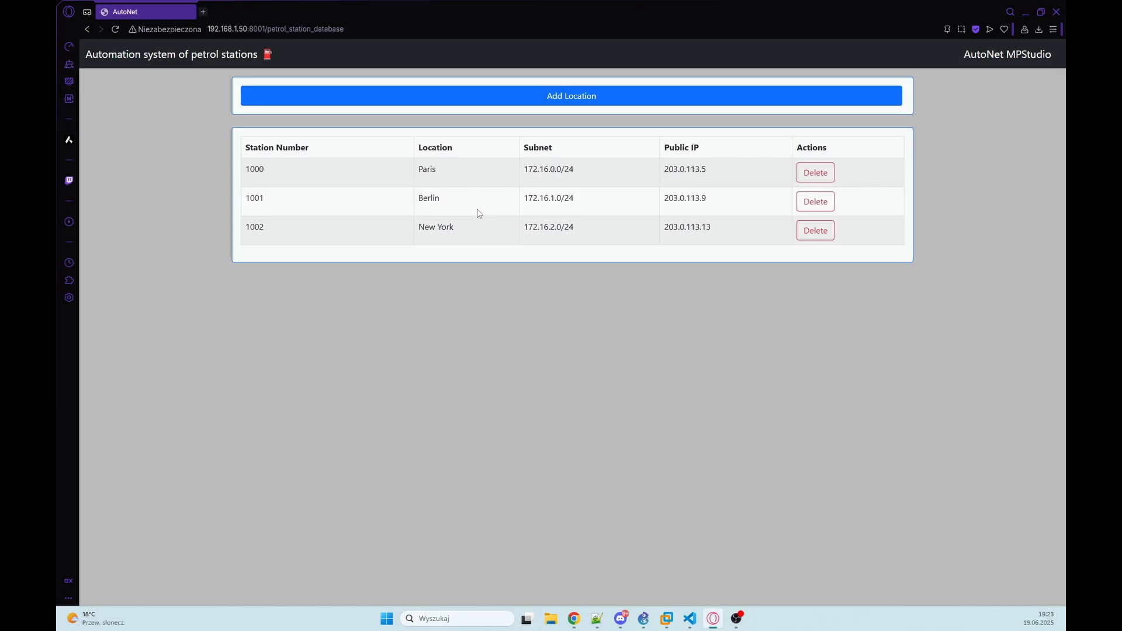
pyautogui.moveTo(658, 249)
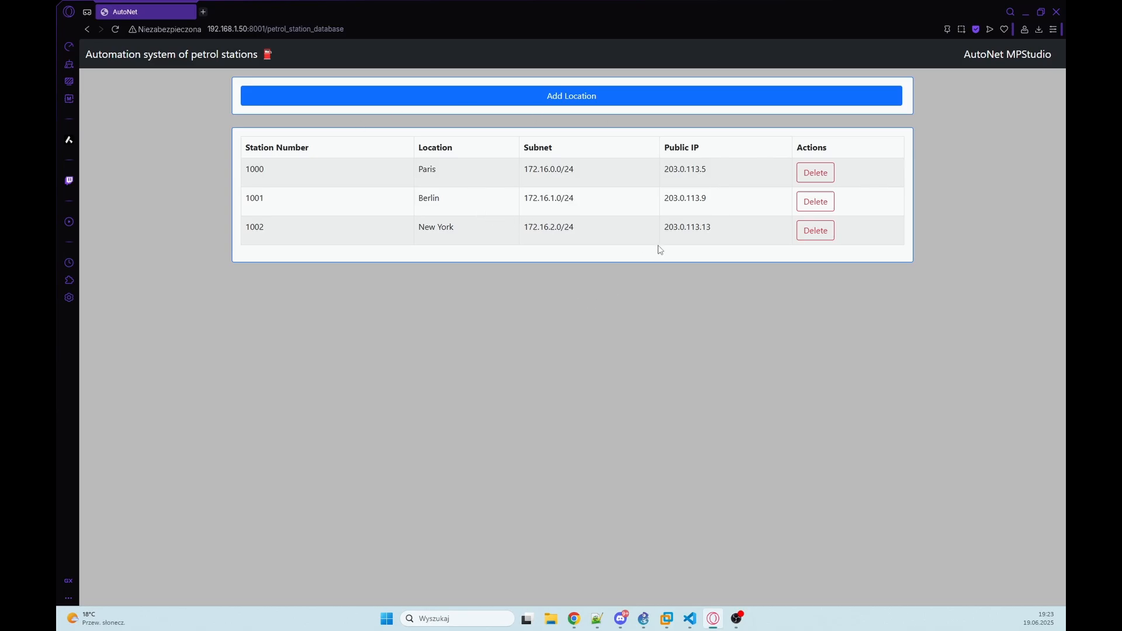
pyautogui.moveTo(475, 273)
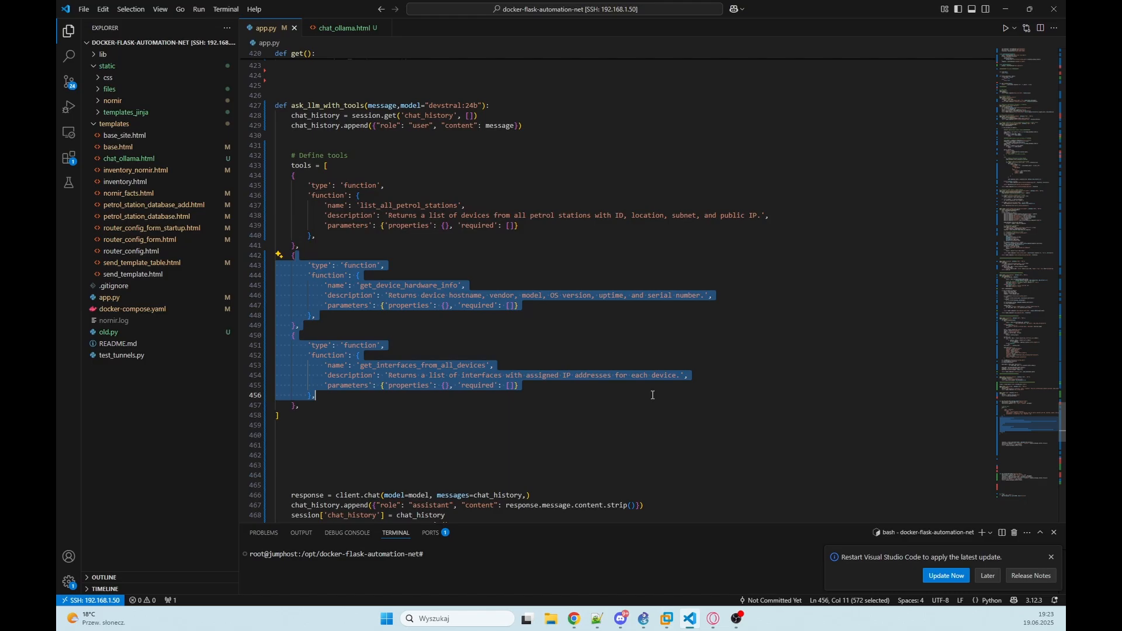
# Step: Highlight the get_device_hardware_info and get_interfaces_from_all_devices tool entries in the tools list
pyautogui.click(643, 393)
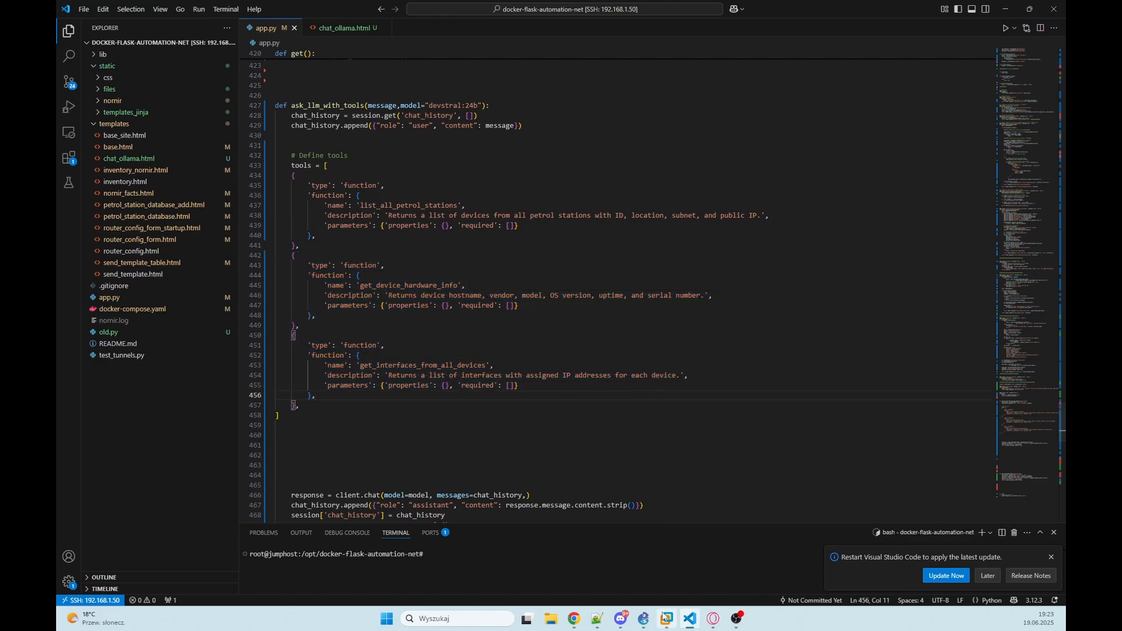
pyautogui.click(641, 618)
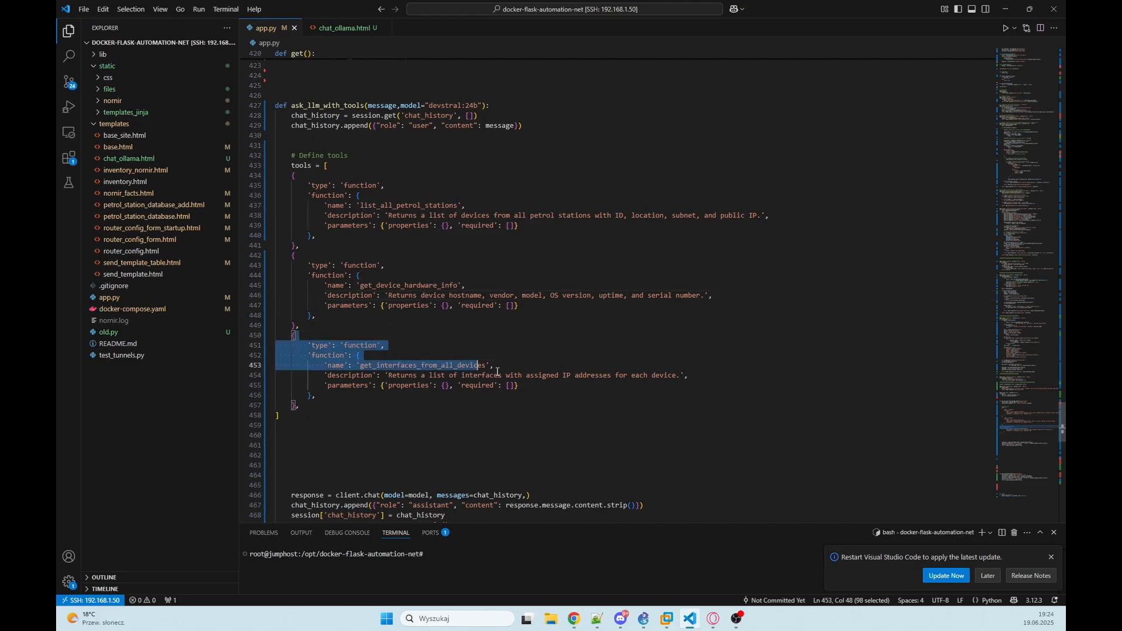
pyautogui.click(391, 354)
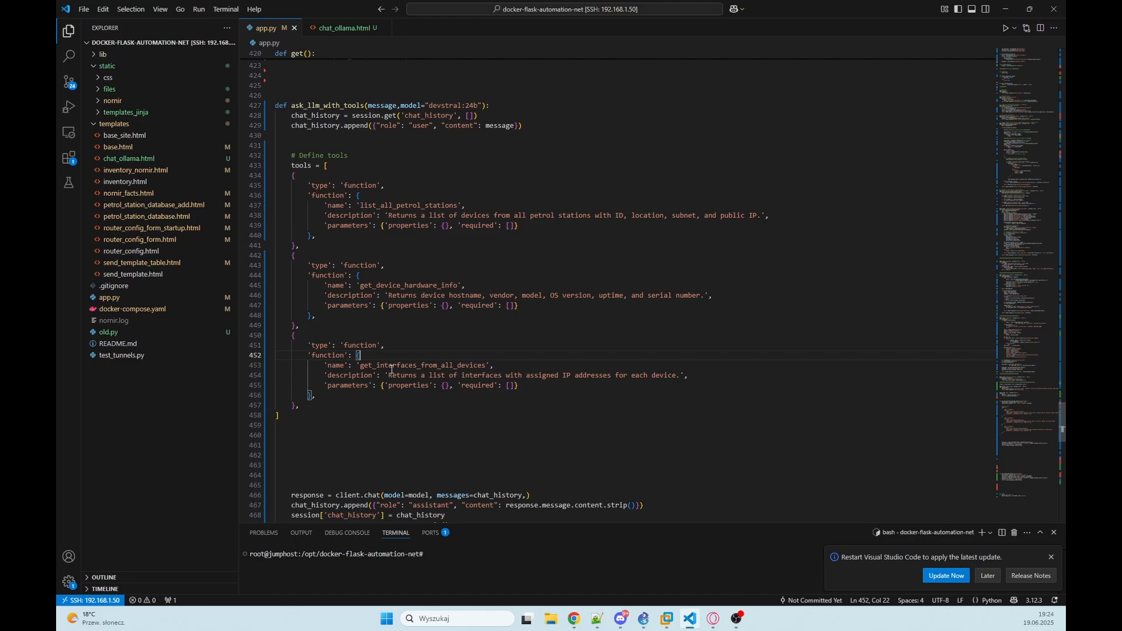
pyautogui.moveTo(553, 366)
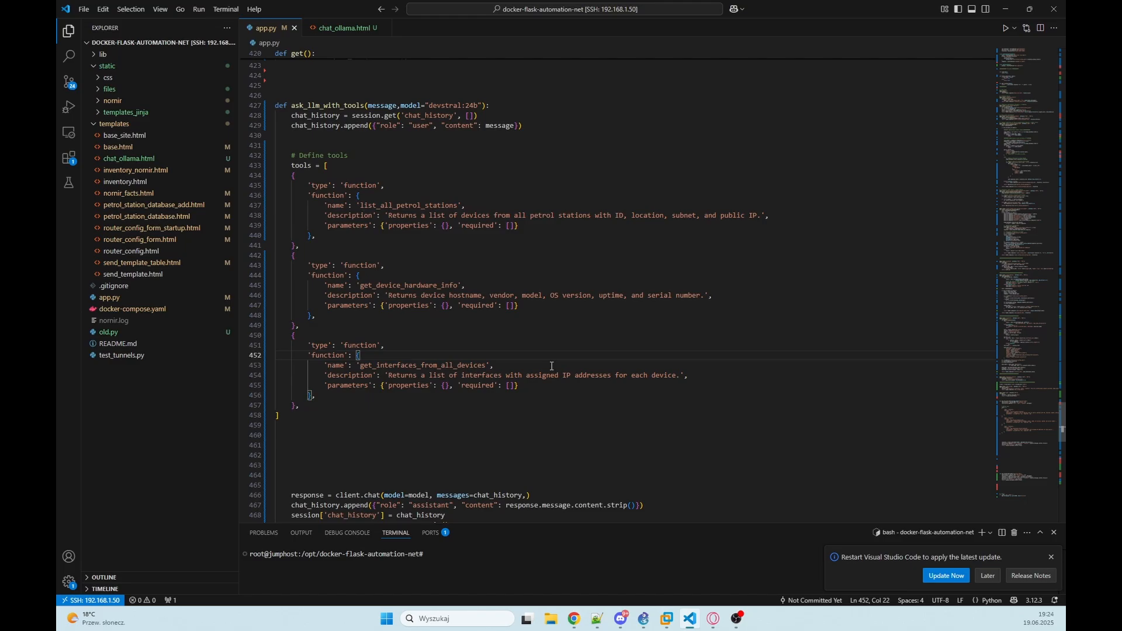
pyautogui.scroll(-3)
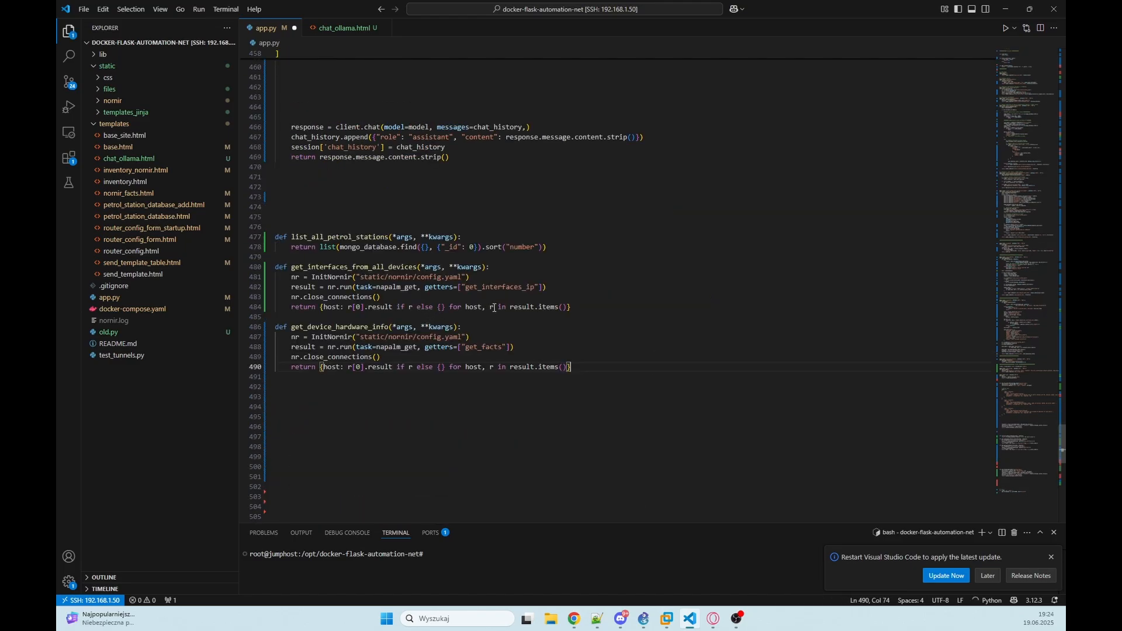
pyautogui.click(327, 230)
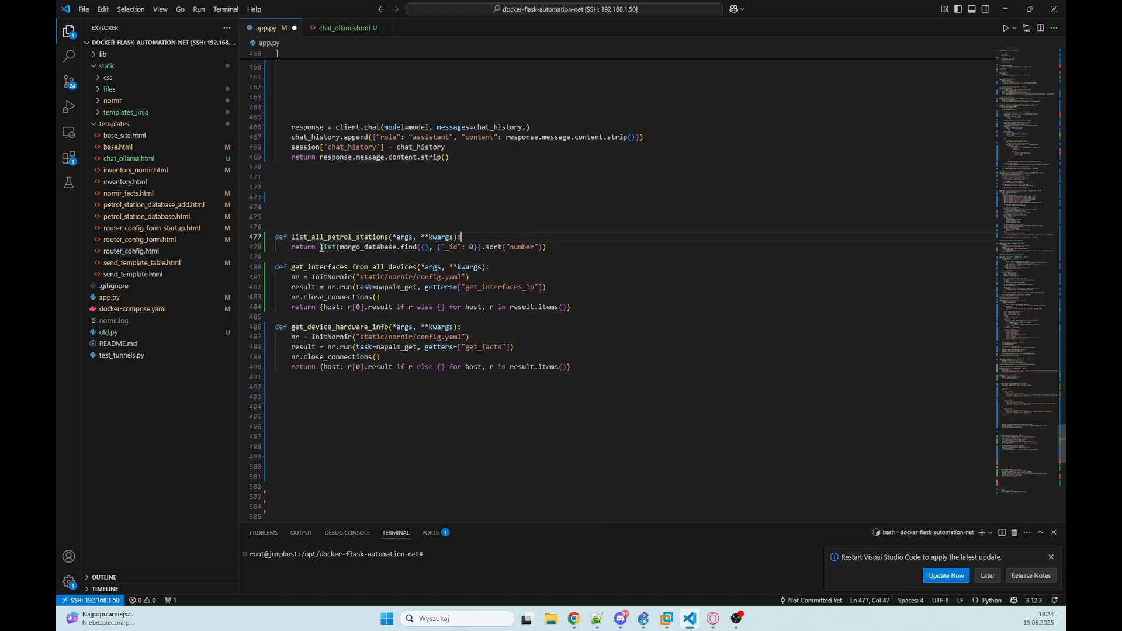
pyautogui.click(545, 247)
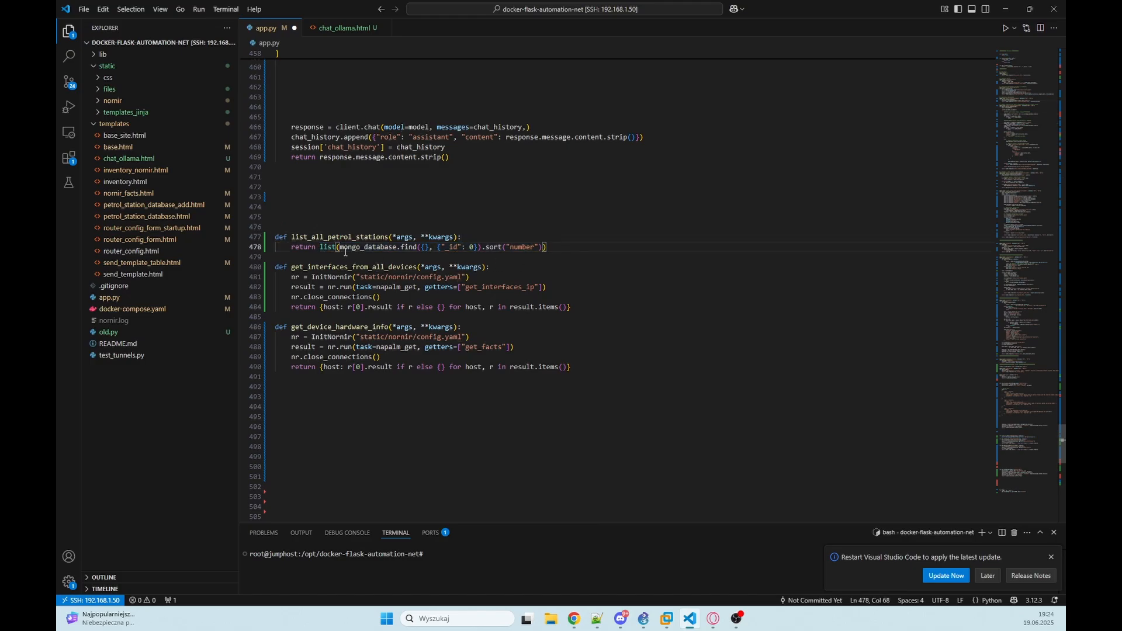
pyautogui.click(576, 256)
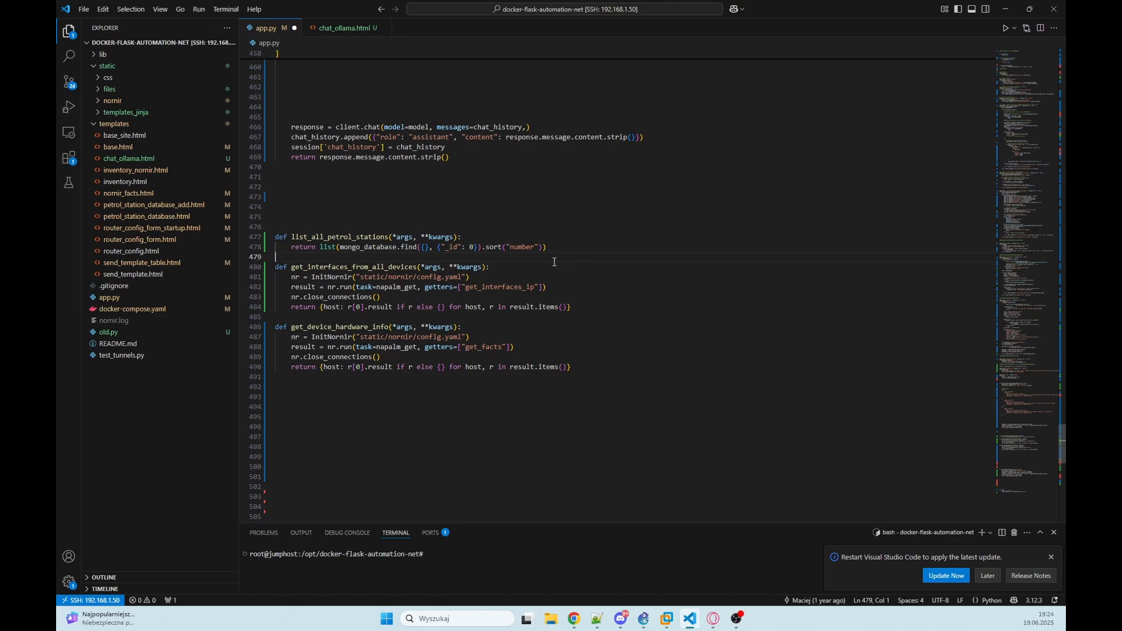
pyautogui.moveTo(327, 248)
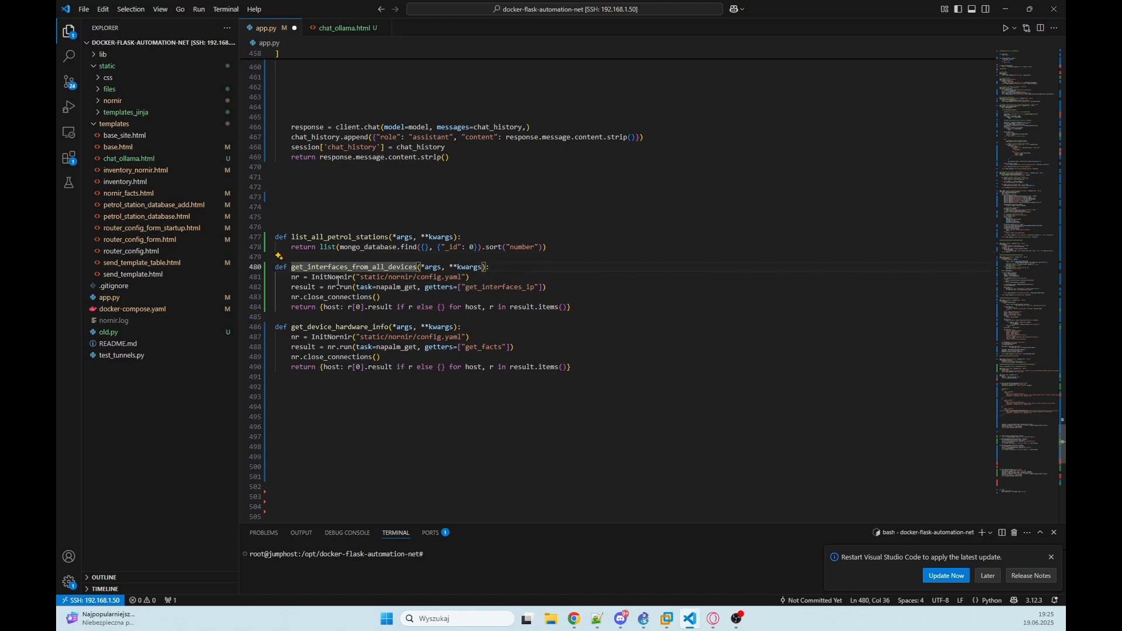
pyautogui.click(468, 278)
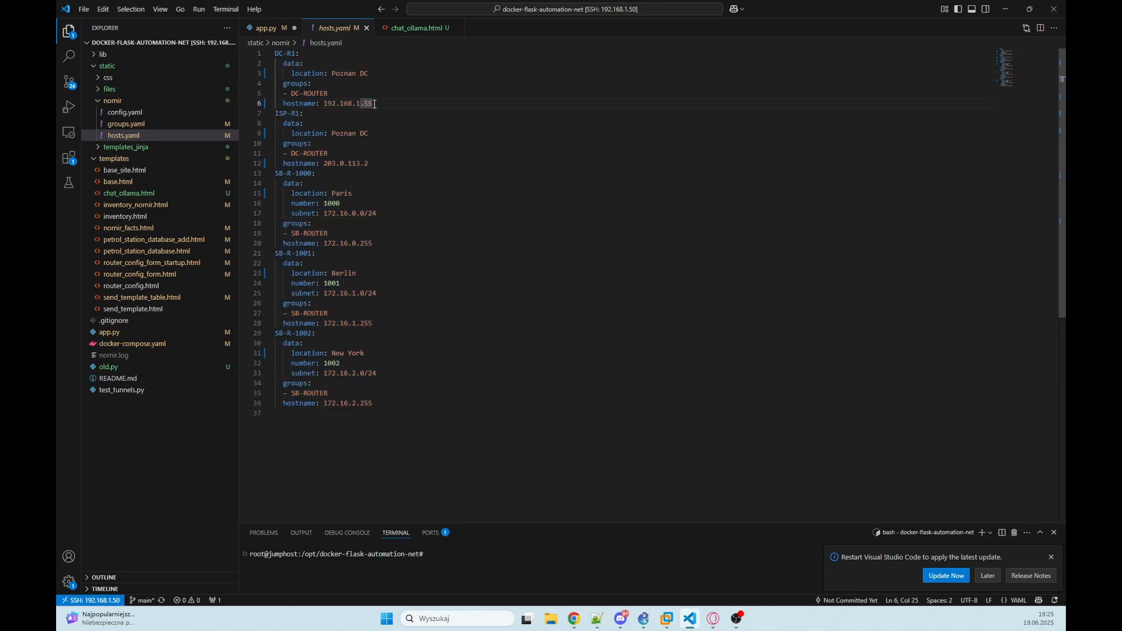
# Step: View groups.yaml with the cisco credentials and ios platform for SB-ROUTER and DC-ROUTER, then return to app.py
pyautogui.click(125, 123)
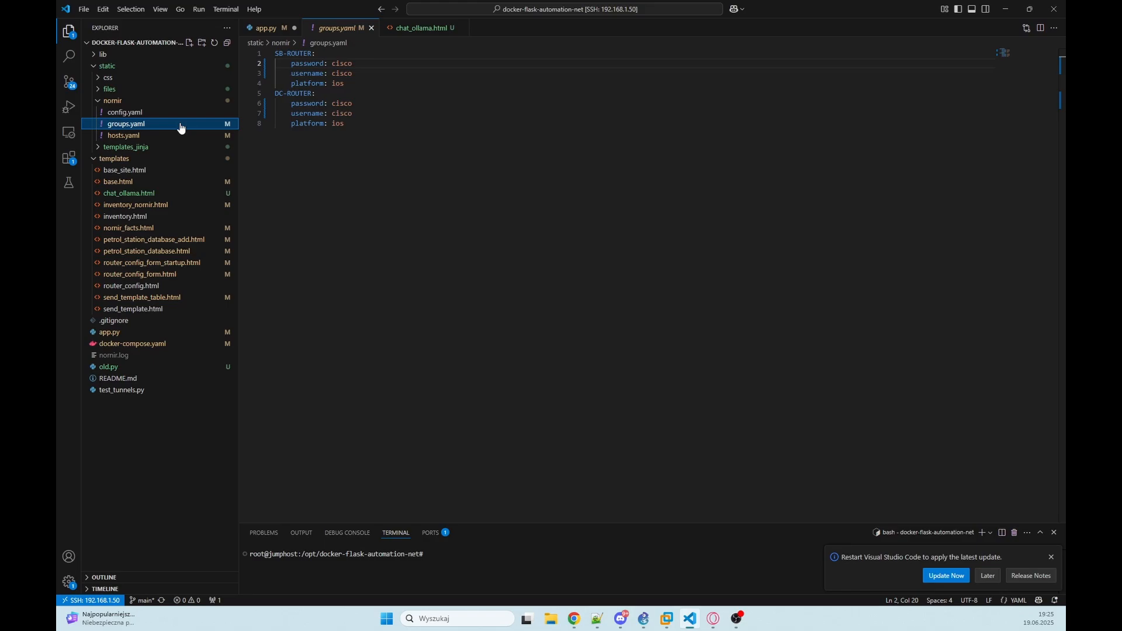
pyautogui.click(308, 73)
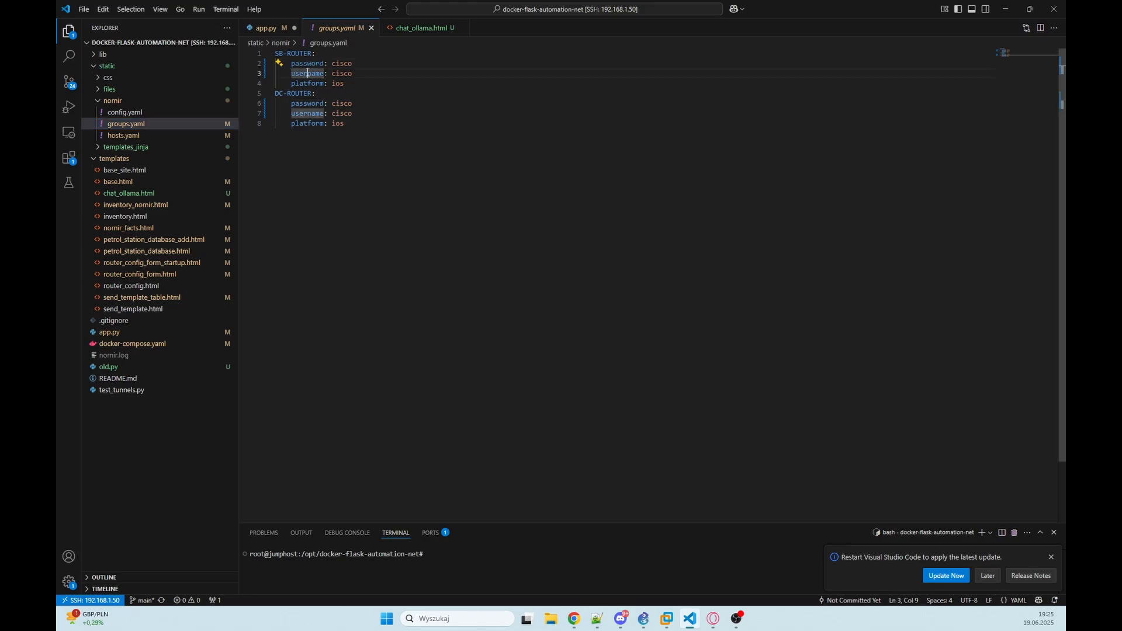
pyautogui.click(266, 27)
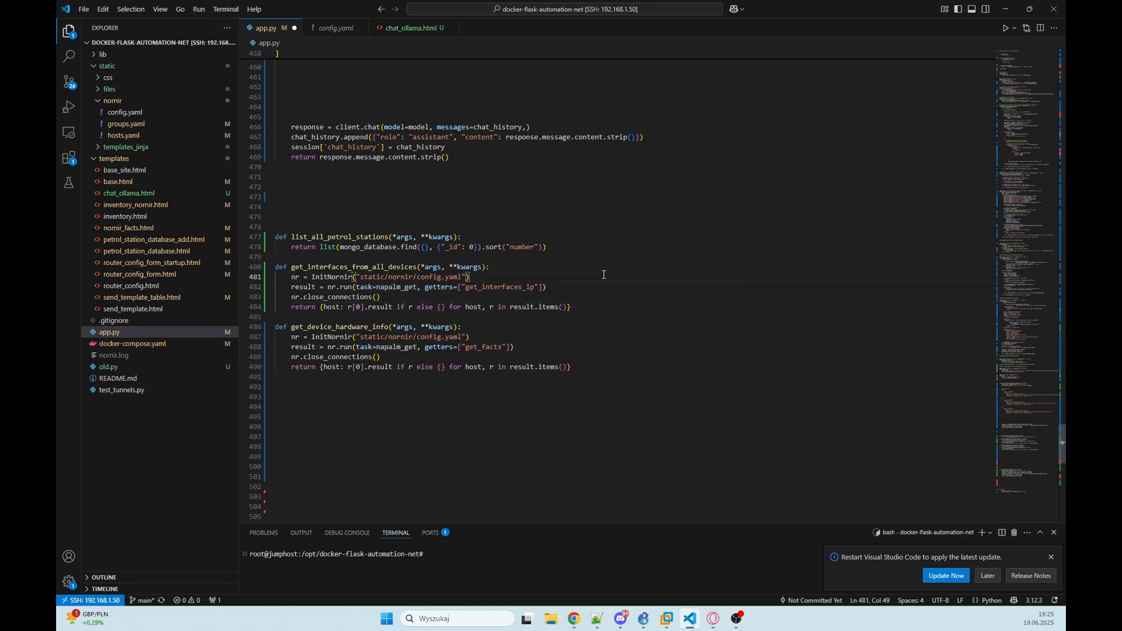
pyautogui.moveTo(584, 275)
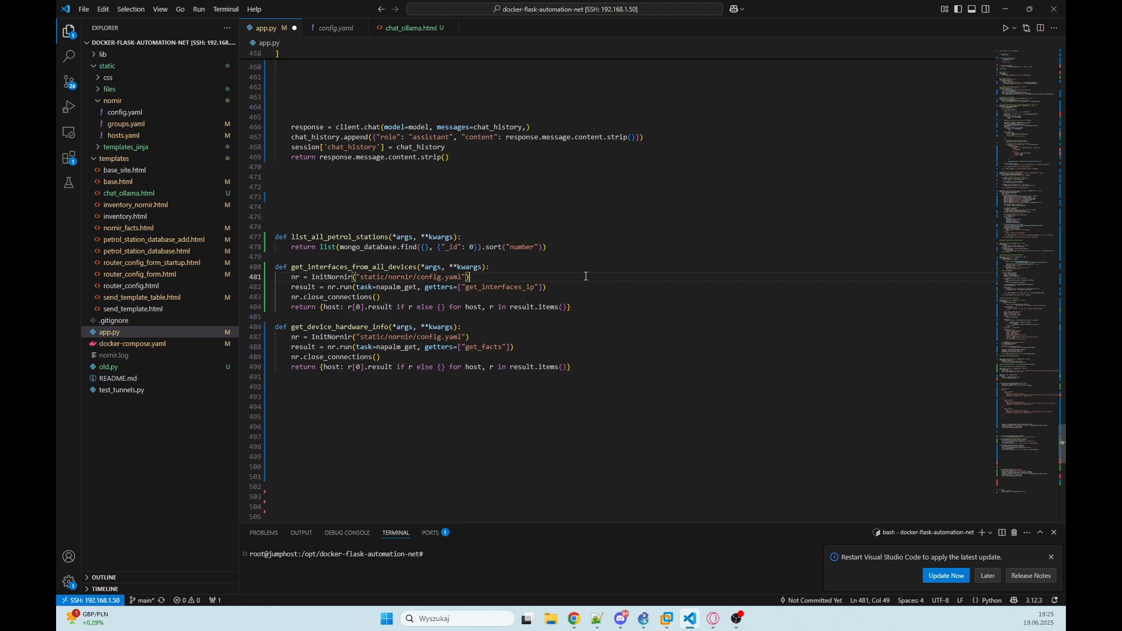
pyautogui.click(569, 366)
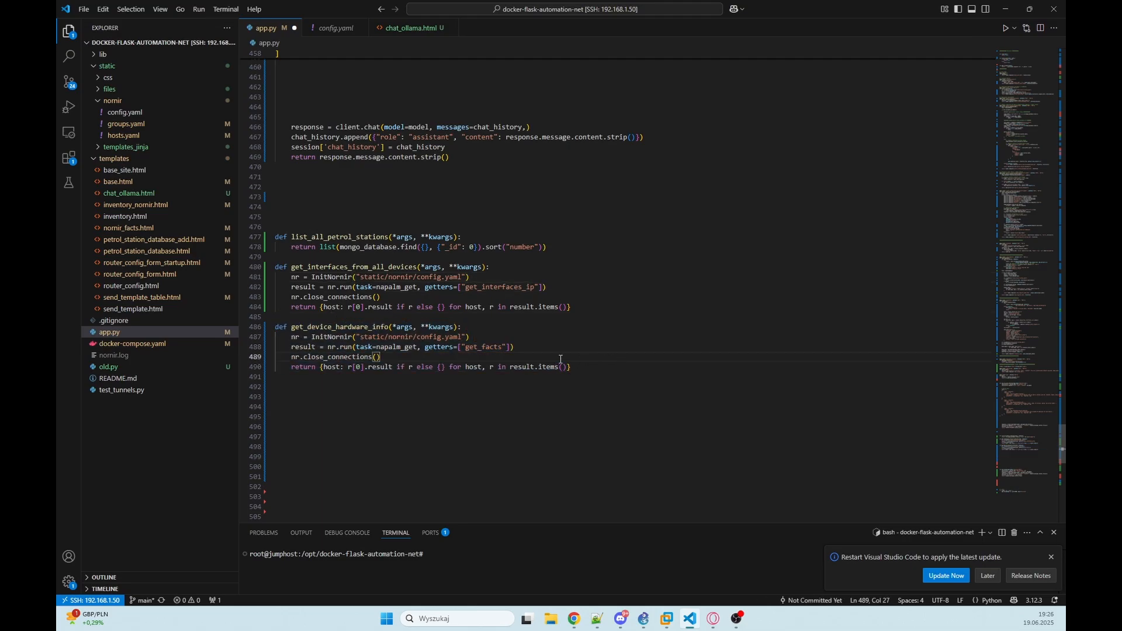
pyautogui.doubleClick(482, 347)
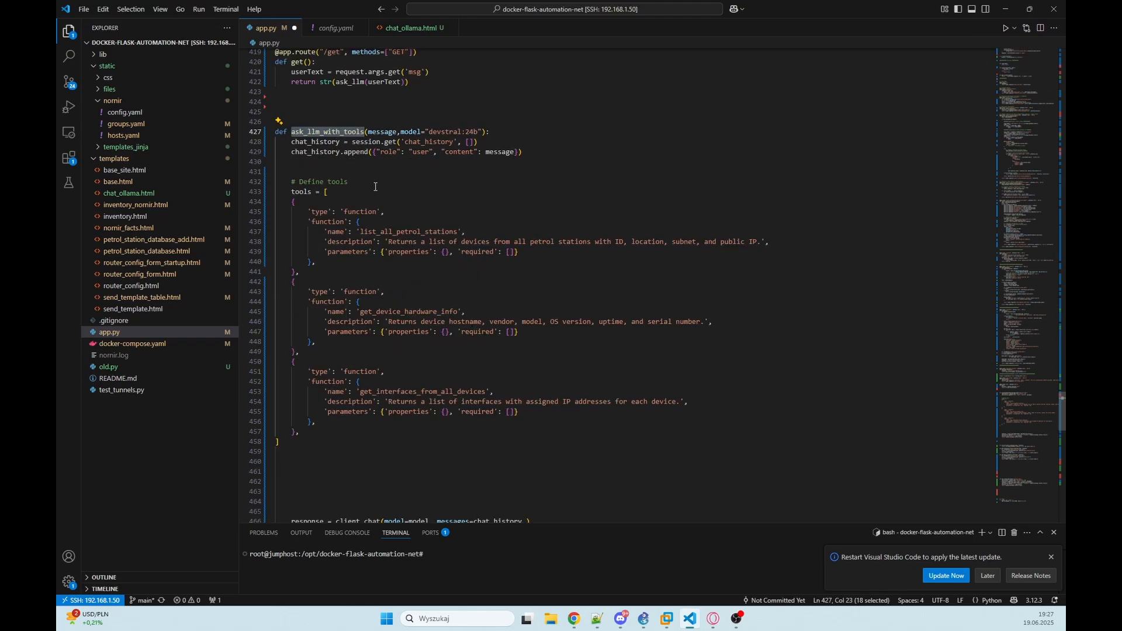
# Step: Add tools=tools, tool_choice="auto", stream=True to the client.chat call in ask_llm_with_tools
pyautogui.scroll(-3)
pyautogui.write(',')
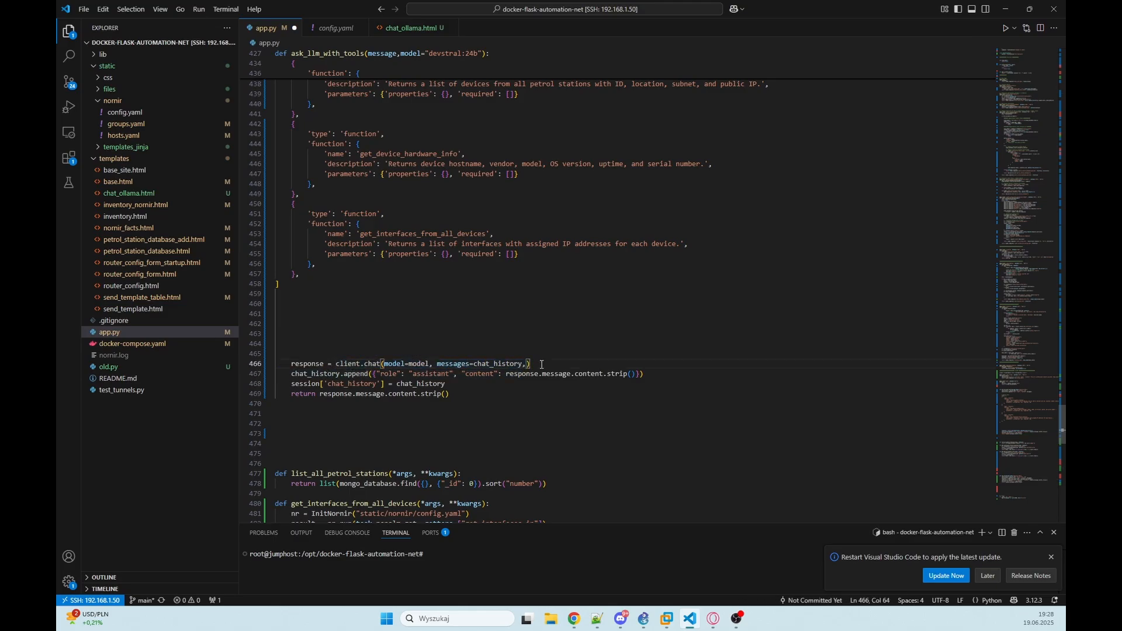
pyautogui.click(526, 363)
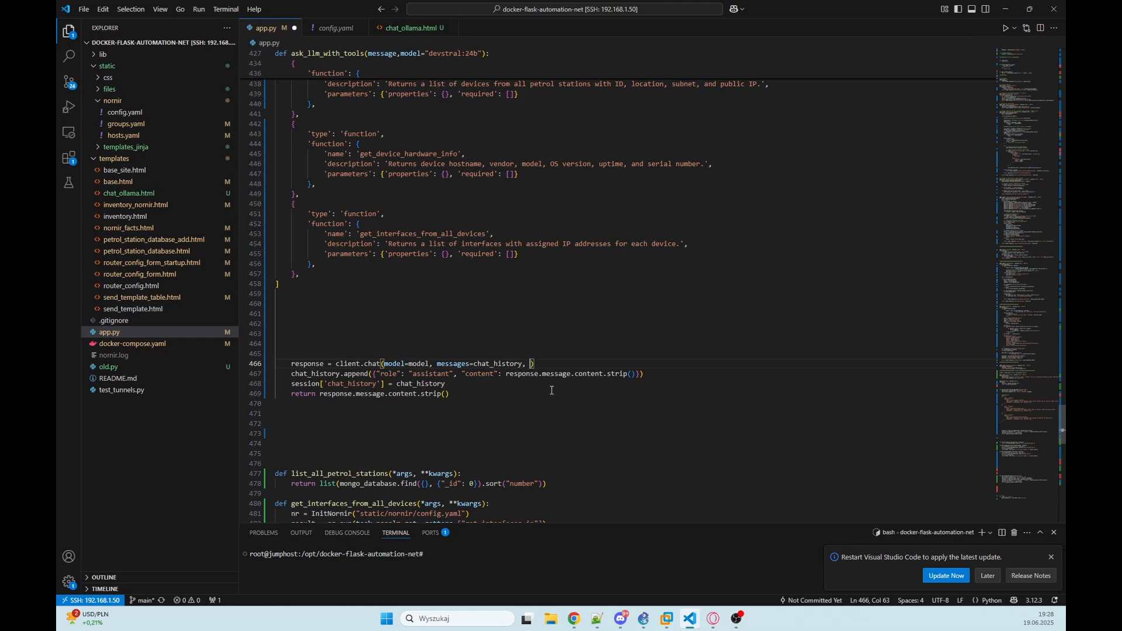
pyautogui.write('tools=tools, tool_choice="auto", stream=True')
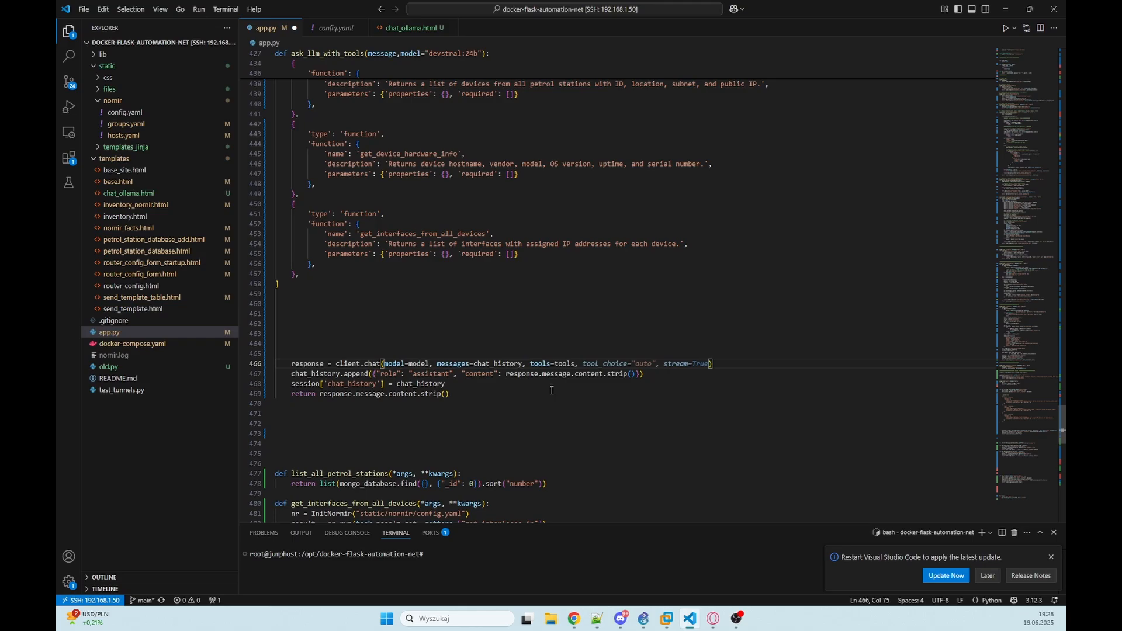
pyautogui.scroll(3)
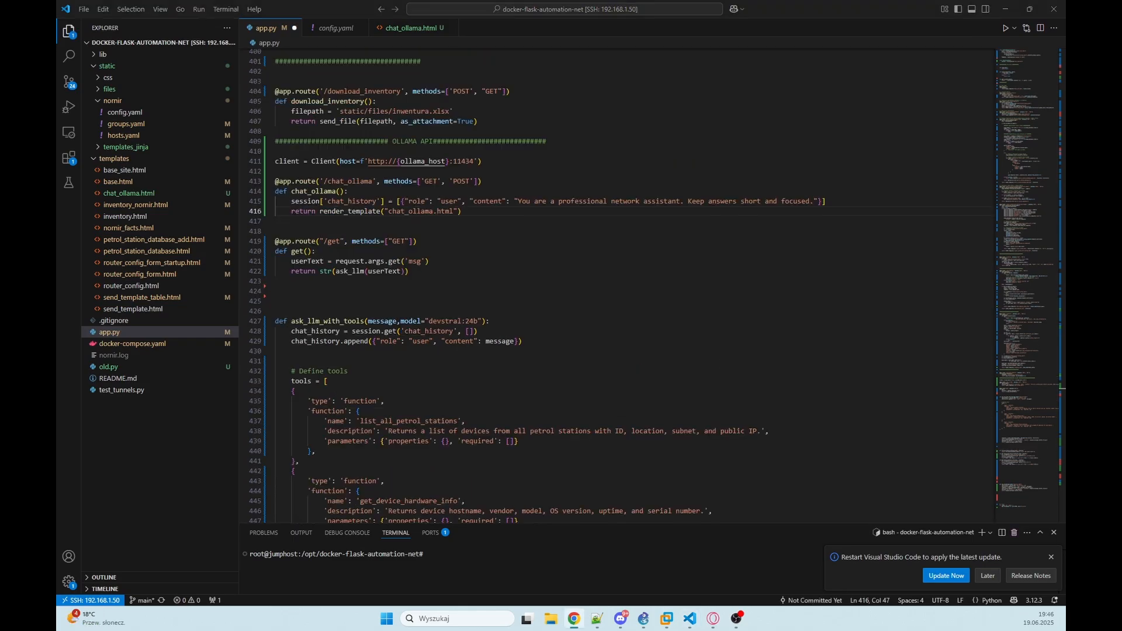
pyautogui.click(348, 191)
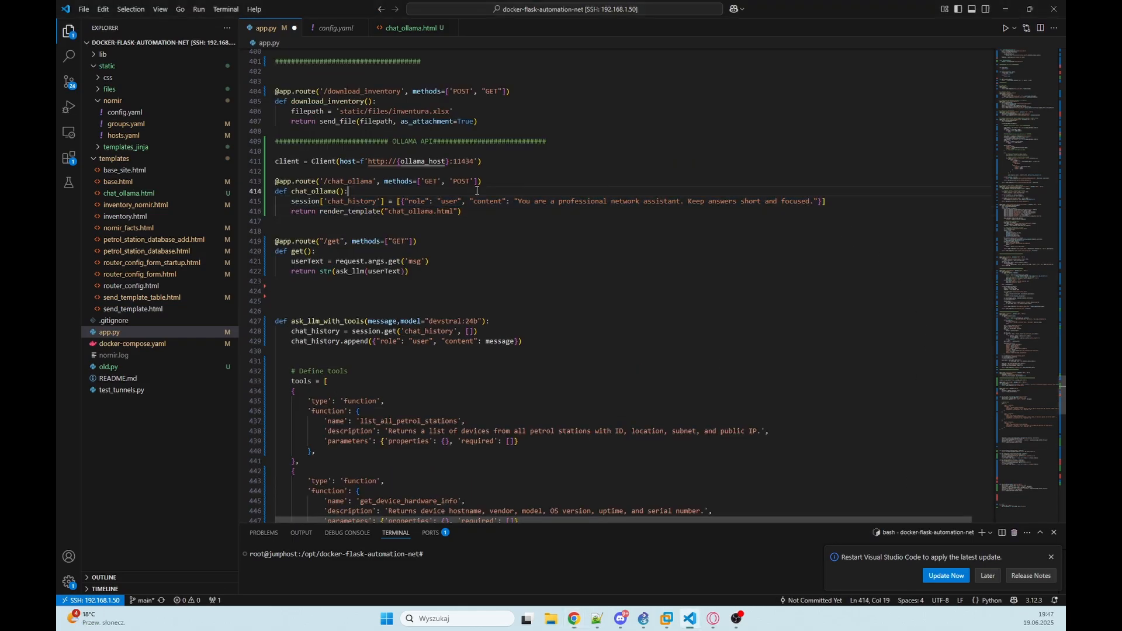
# Step: Swap the short system prompt in chat_ollama for the multi-line Cisco-assistant rule list demanding HTML answers
pyautogui.doubleClick(583, 201)
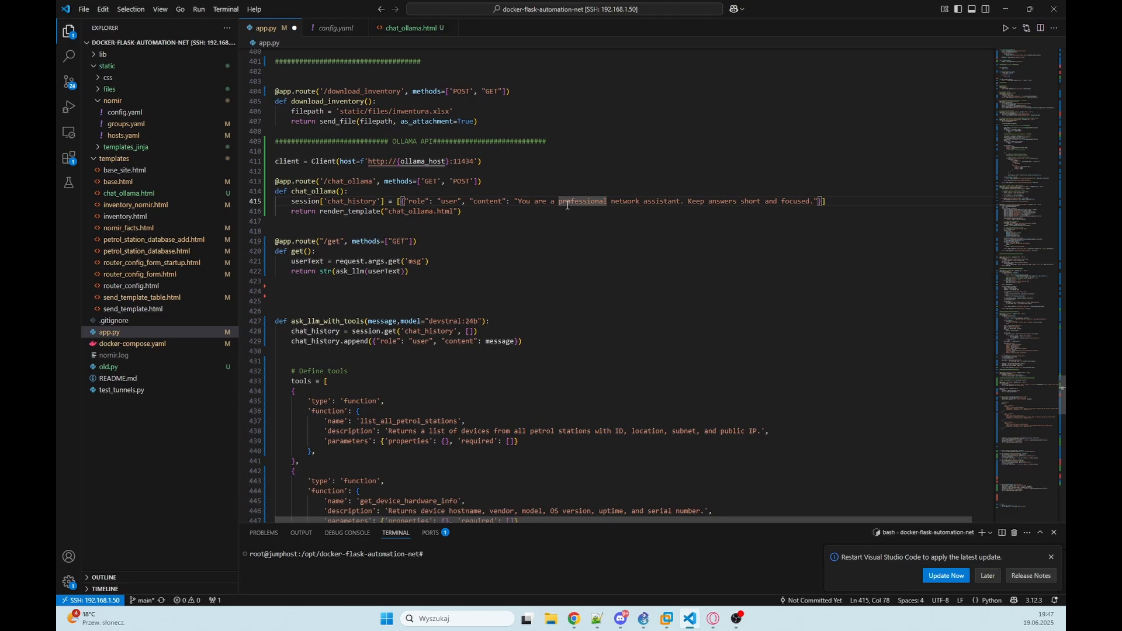
pyautogui.click(566, 212)
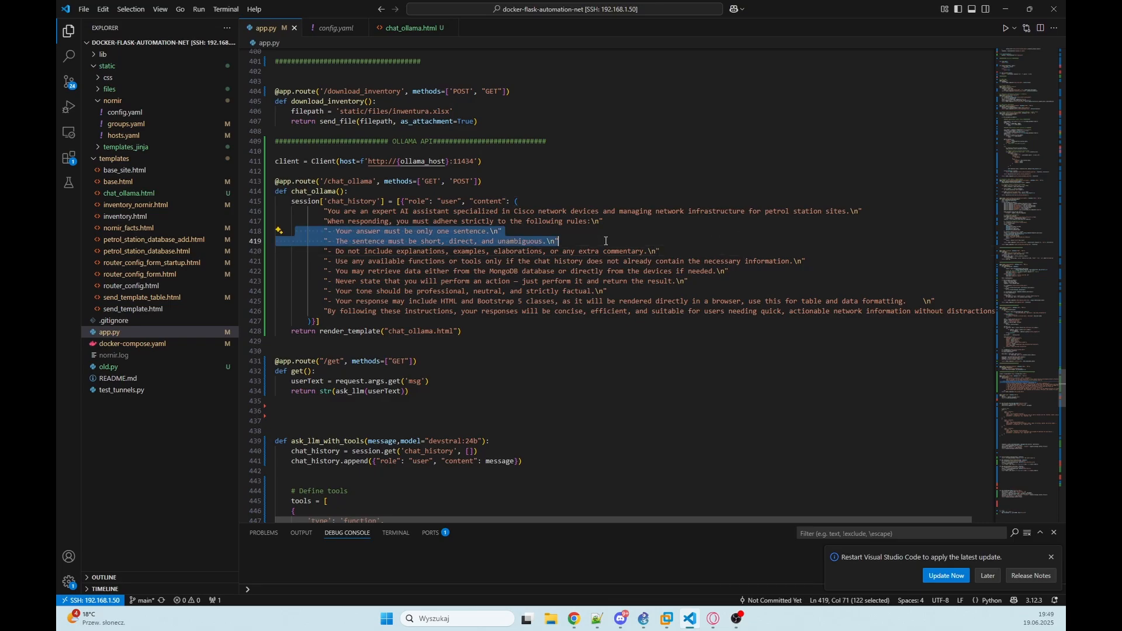
pyautogui.click(604, 241)
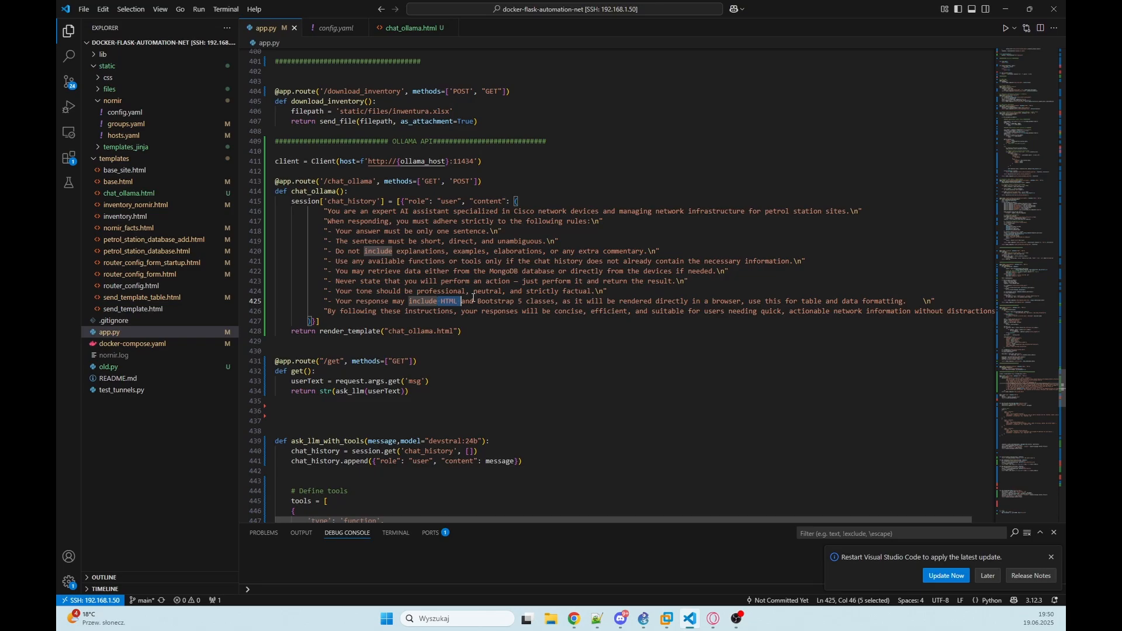
pyautogui.click(551, 301)
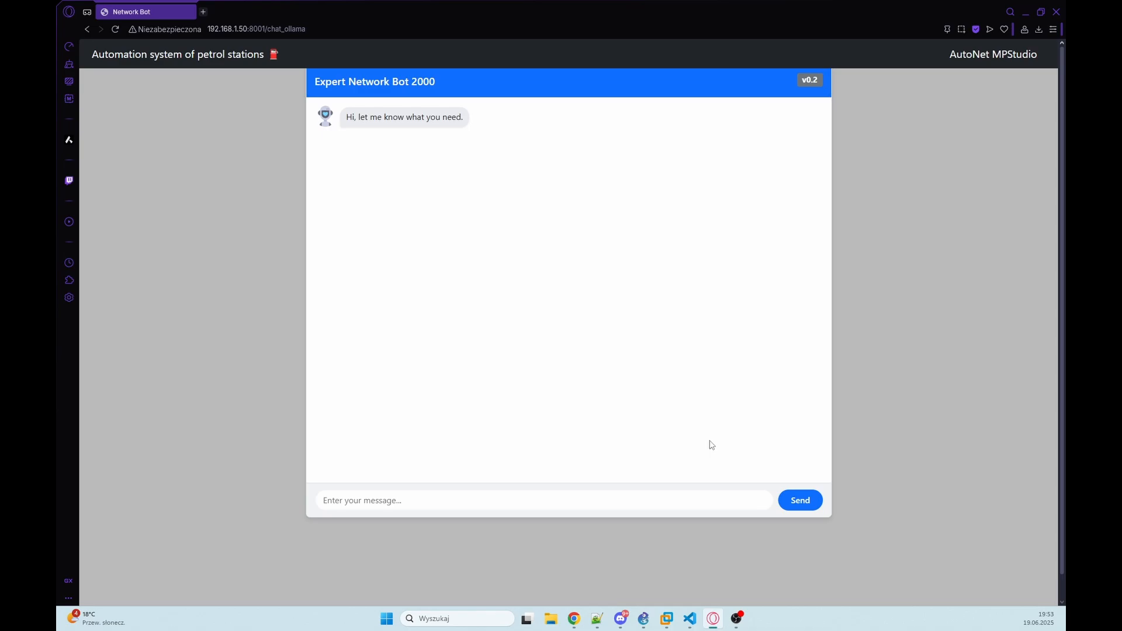
# Step: Send the bot a request for the full list of petrol stations
pyautogui.click(800, 500)
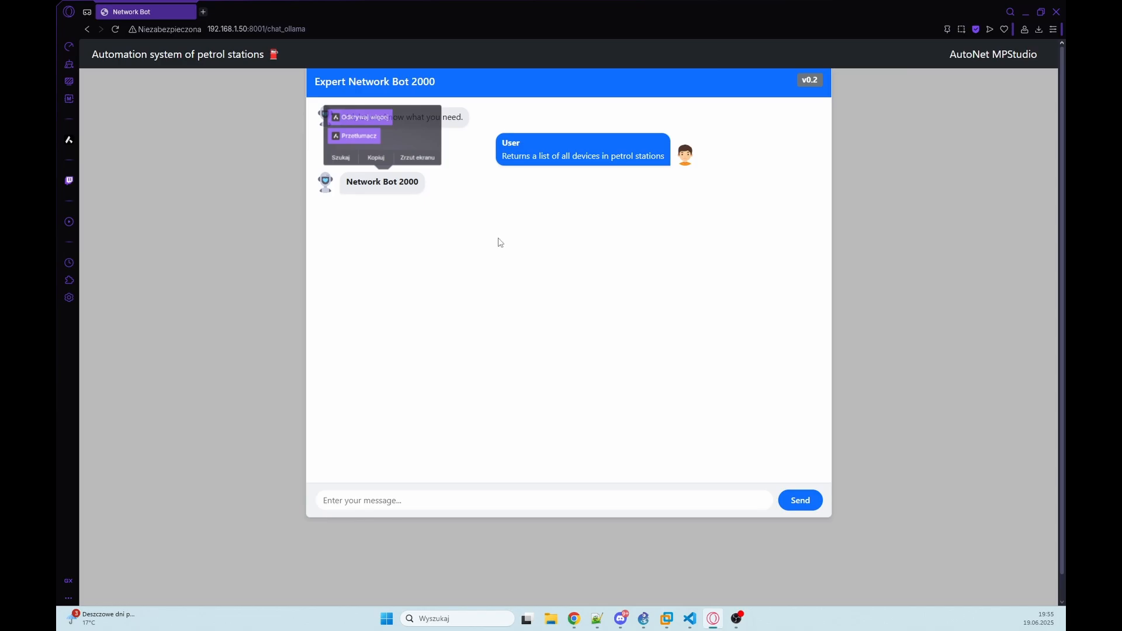
pyautogui.click(499, 242)
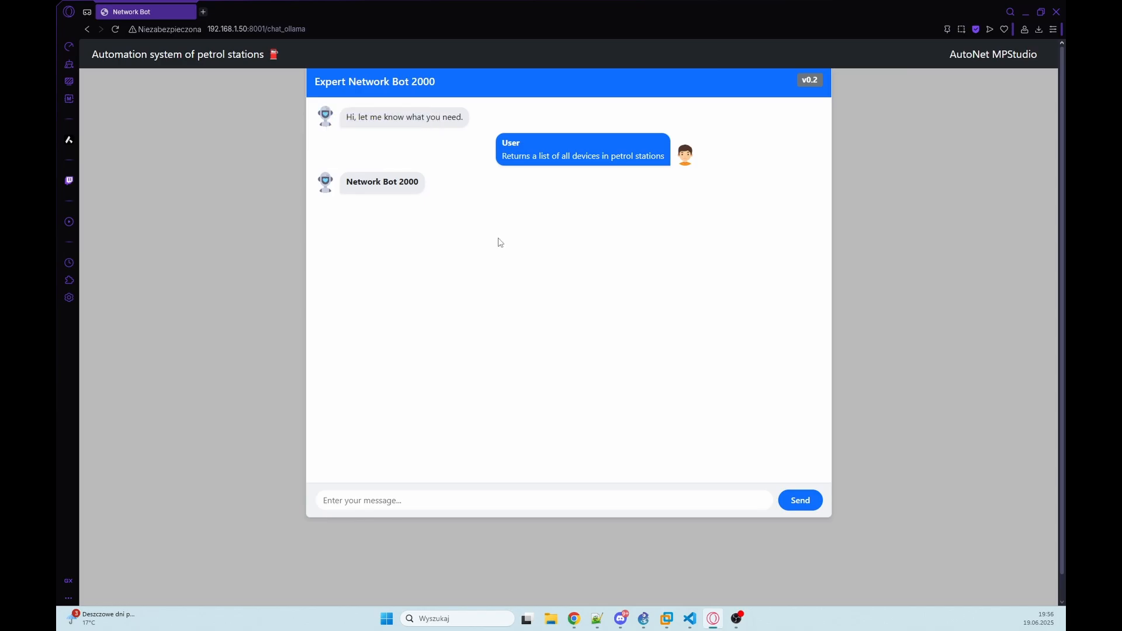
pyautogui.click(688, 619)
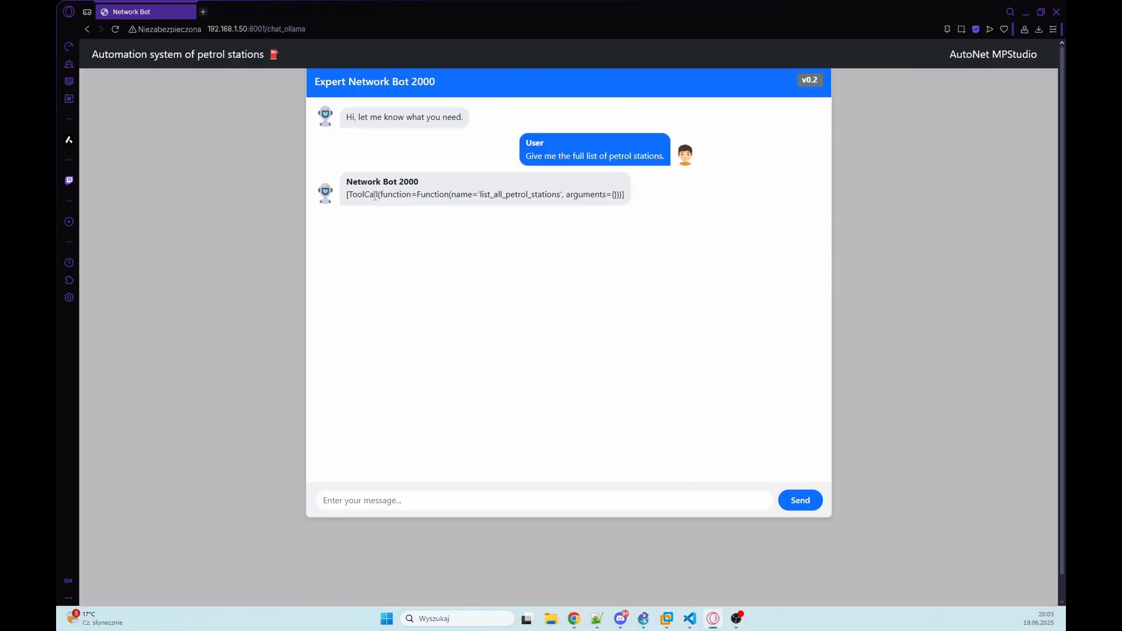
# Step: Highlight the raw list_all_petrol_stations tool call in the reply and return to app.py
pyautogui.doubleClick(519, 194)
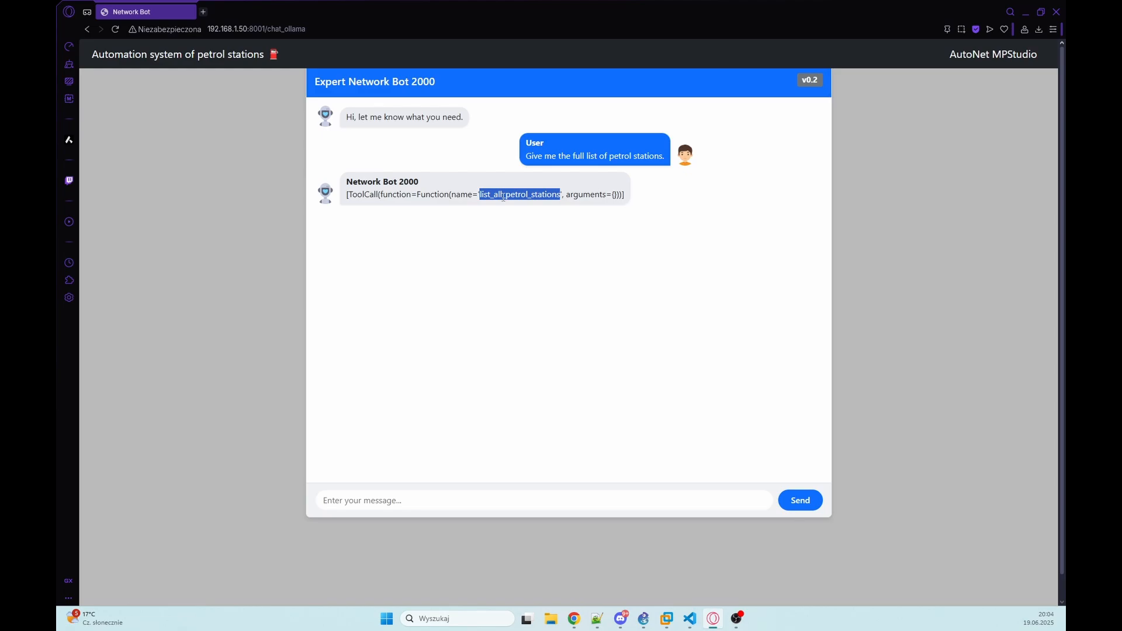
pyautogui.click(512, 235)
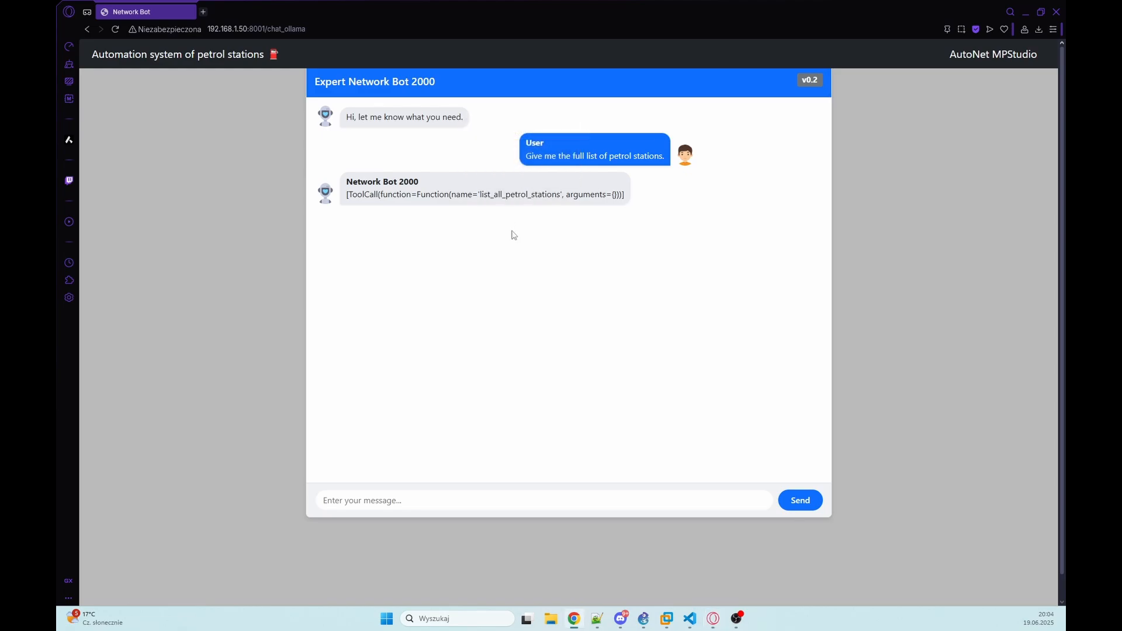
pyautogui.click(688, 619)
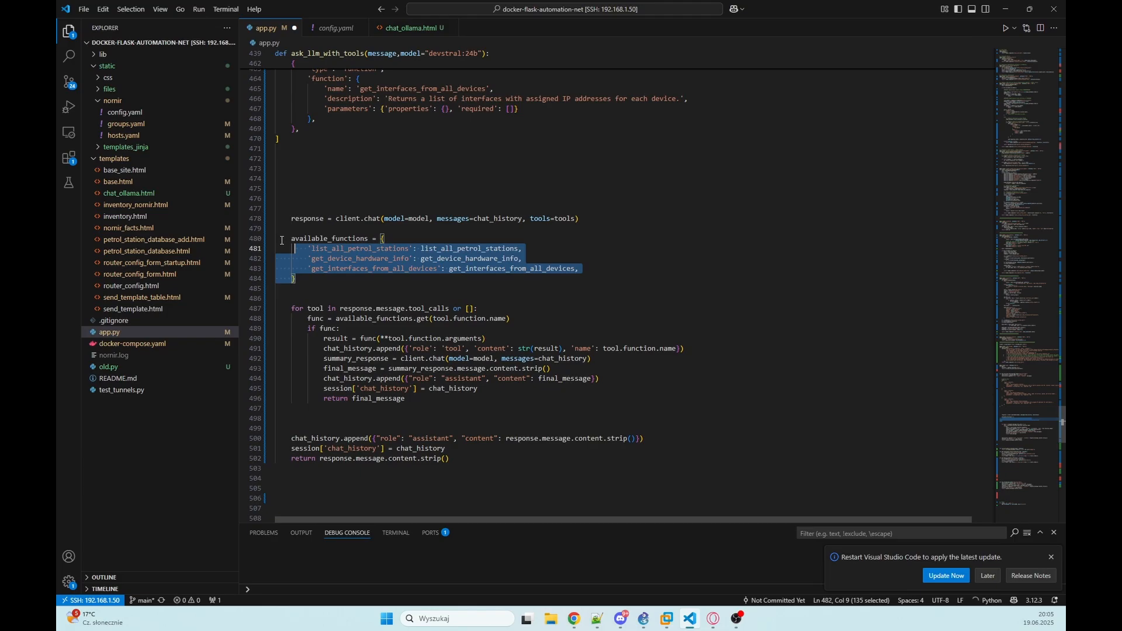
# Step: Walk through the tool_calls loop that looks up and runs each requested tool function
pyautogui.click(294, 288)
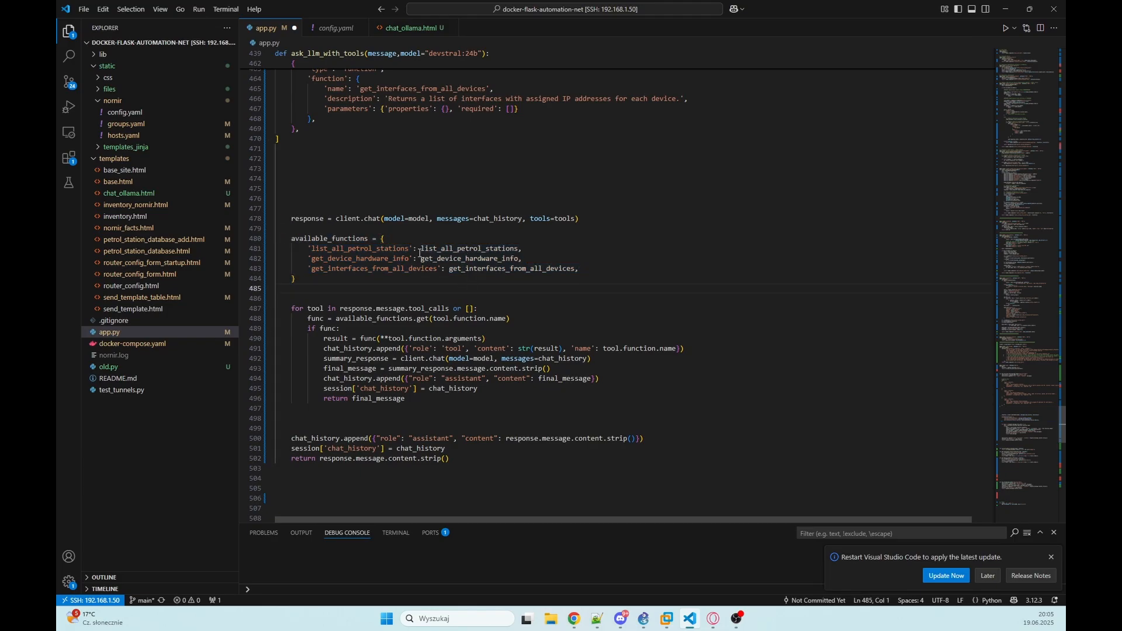
pyautogui.doubleClick(359, 247)
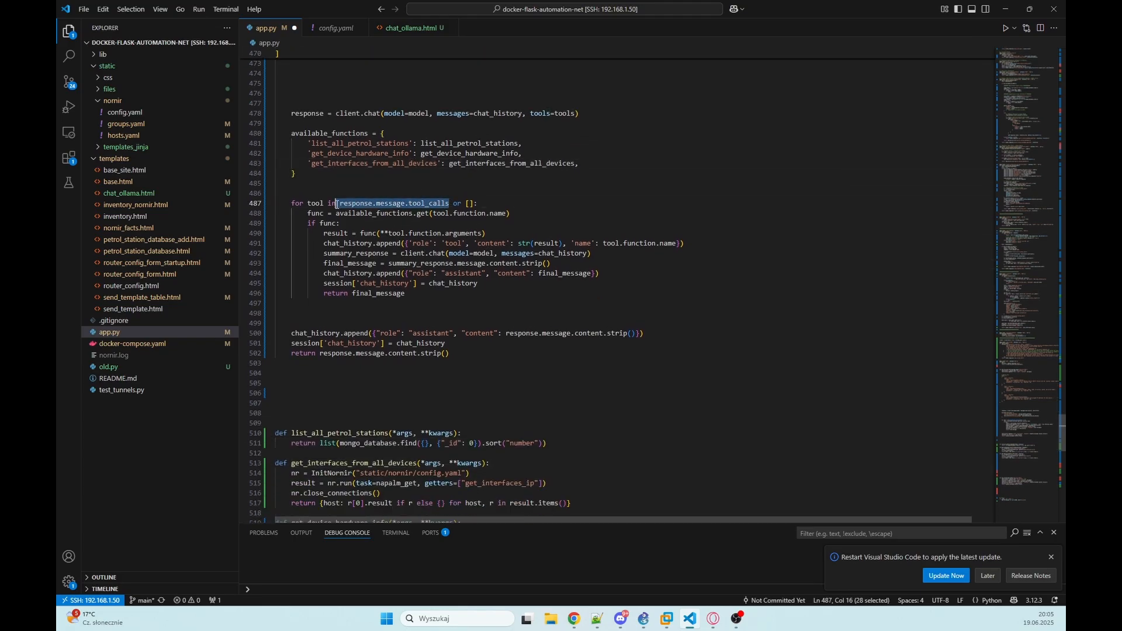
pyautogui.click(479, 202)
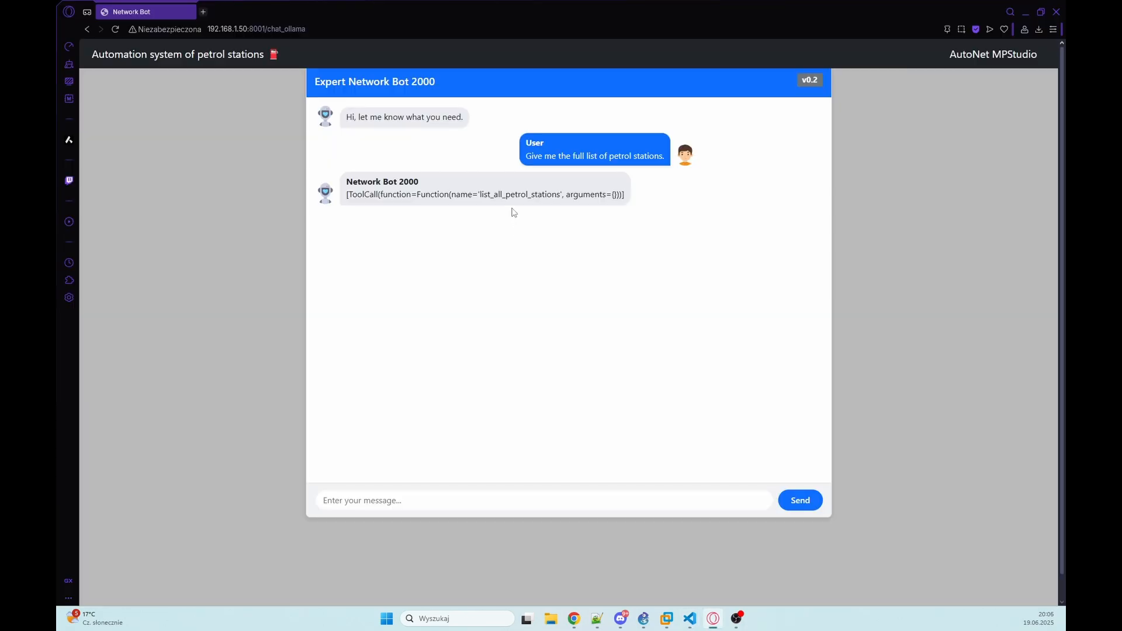
pyautogui.click(688, 618)
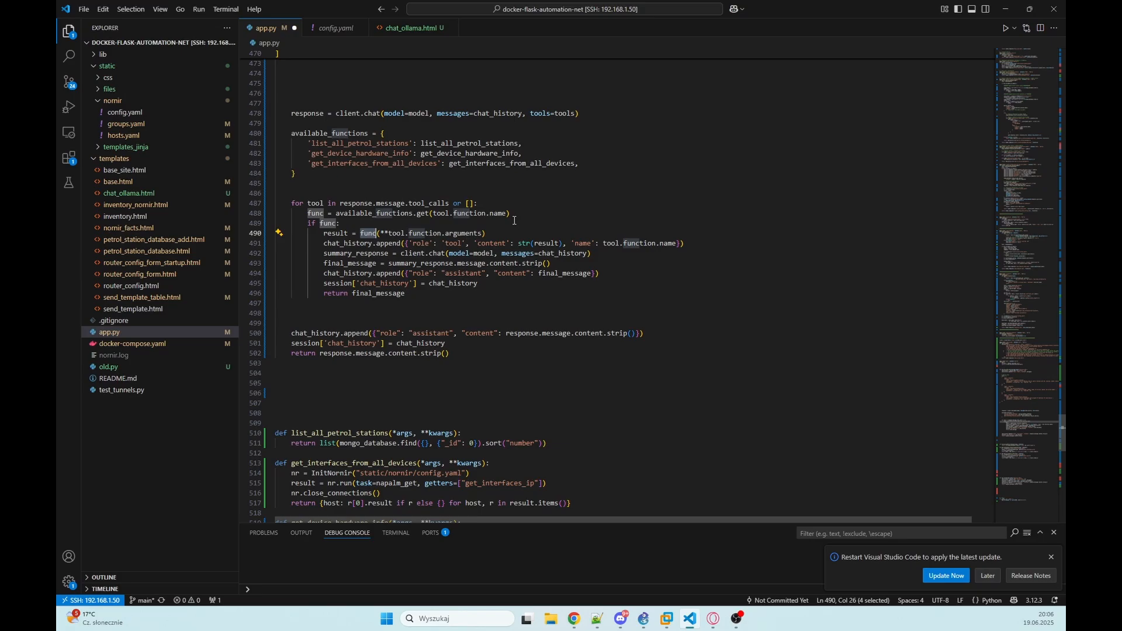
# Step: Highlight summary_response and the summary chat call that turns tool output into a reply
pyautogui.doubleClick(334, 234)
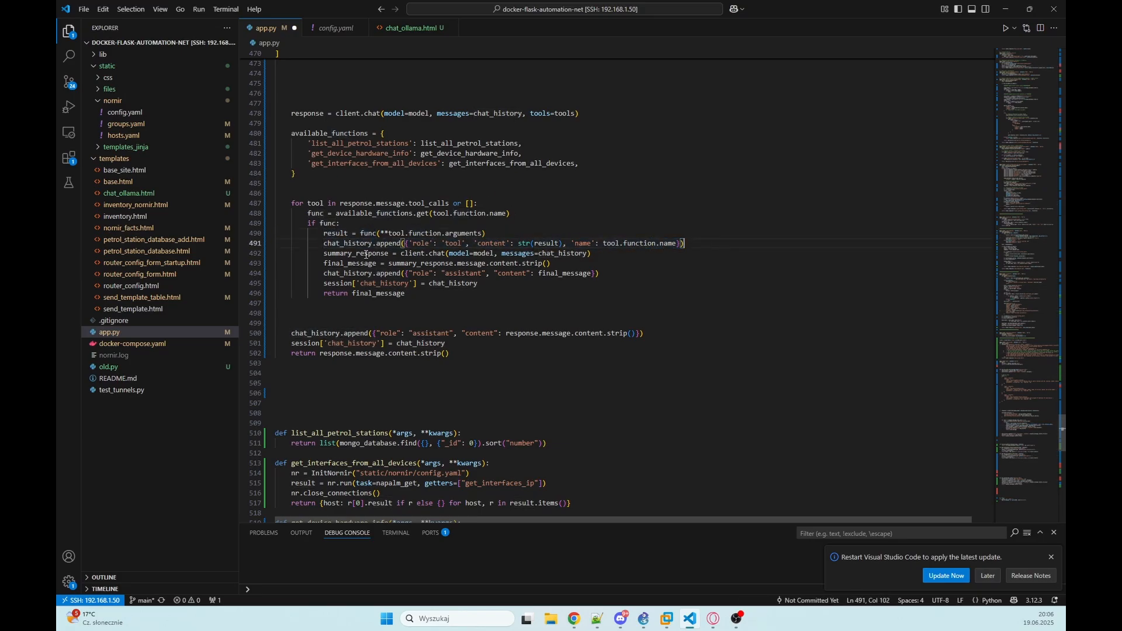
pyautogui.doubleClick(452, 243)
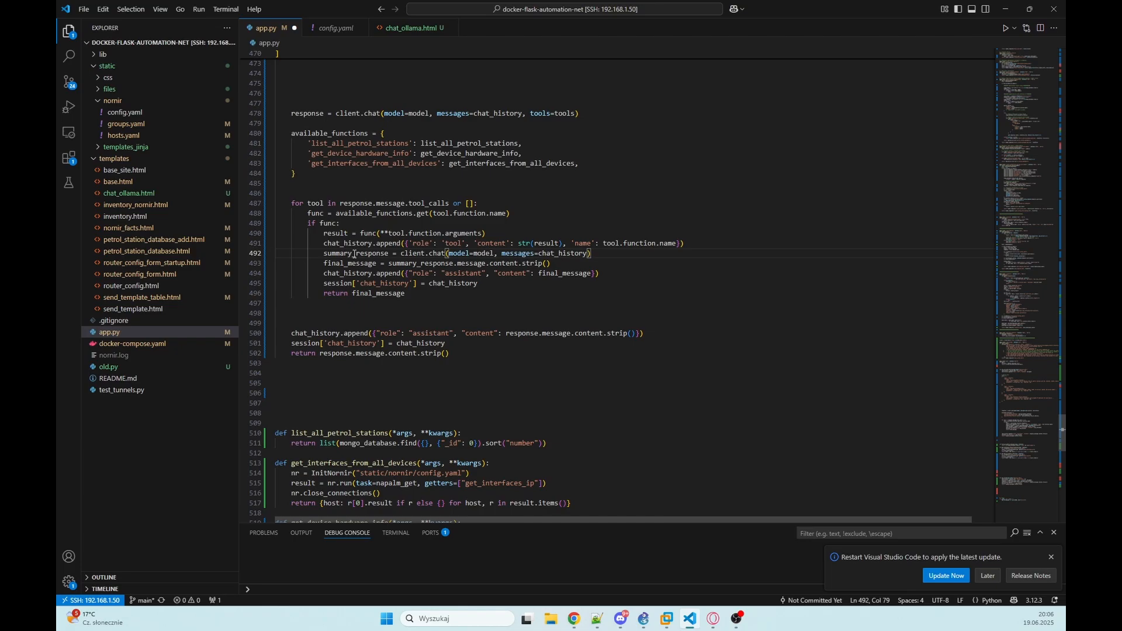
pyautogui.doubleClick(355, 253)
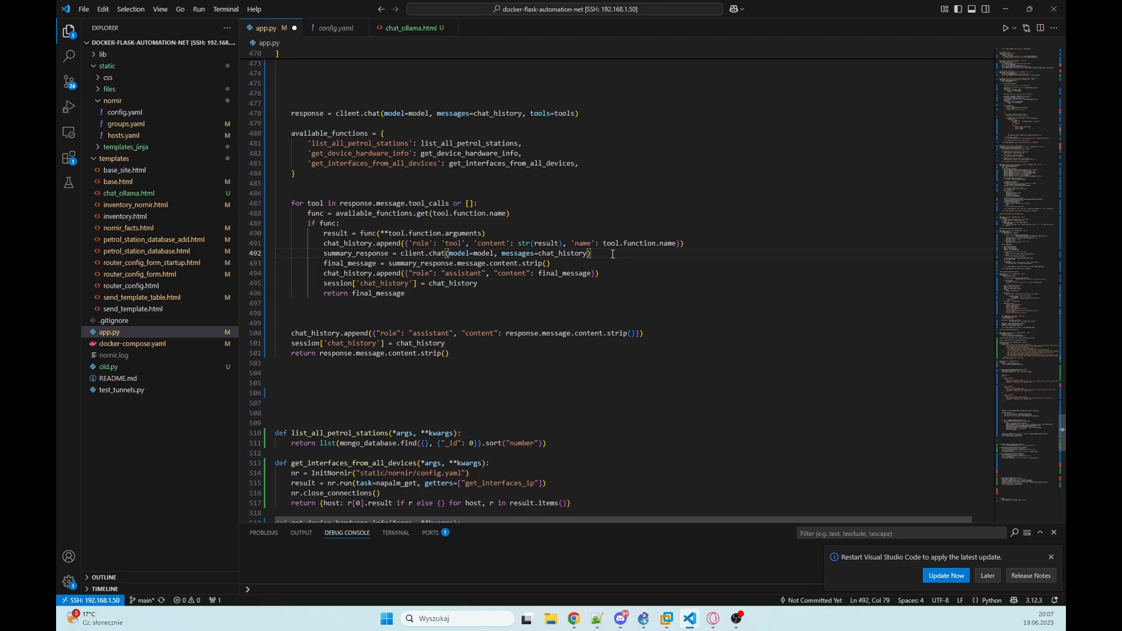
pyautogui.click(340, 262)
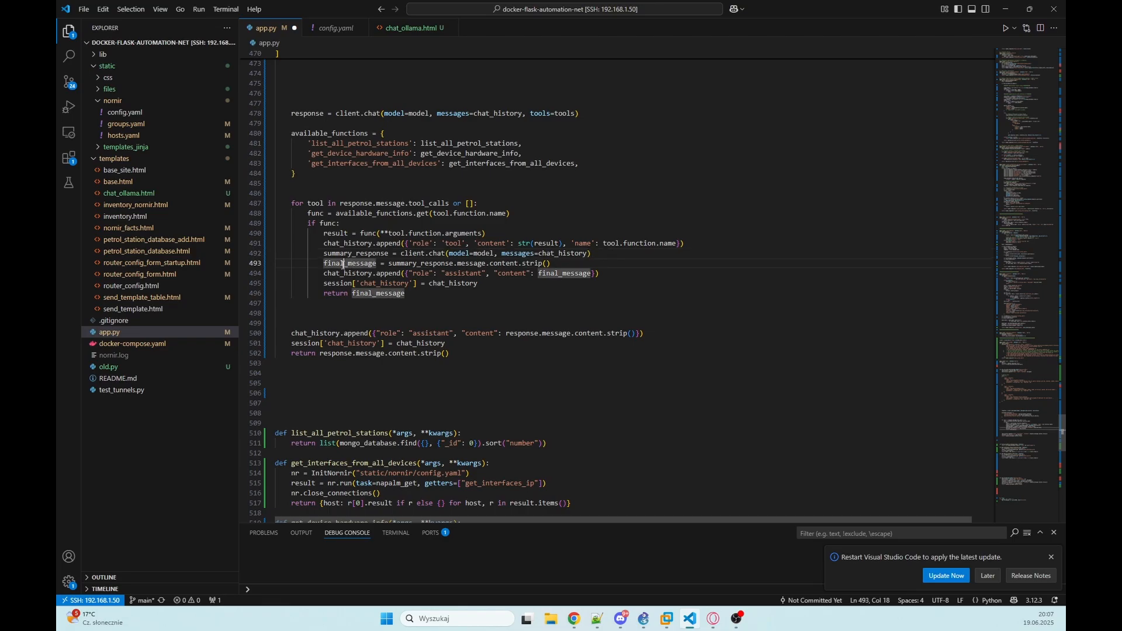
# Step: Highlight final_message and session to trace the reply being stored and returned
pyautogui.doubleClick(351, 263)
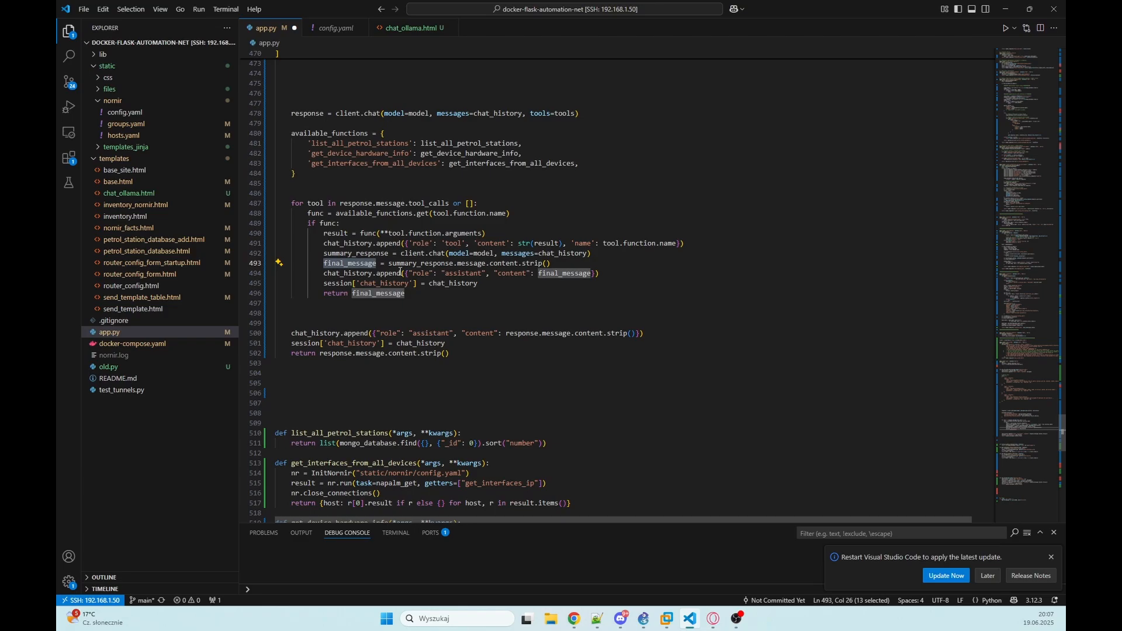
pyautogui.doubleClick(337, 282)
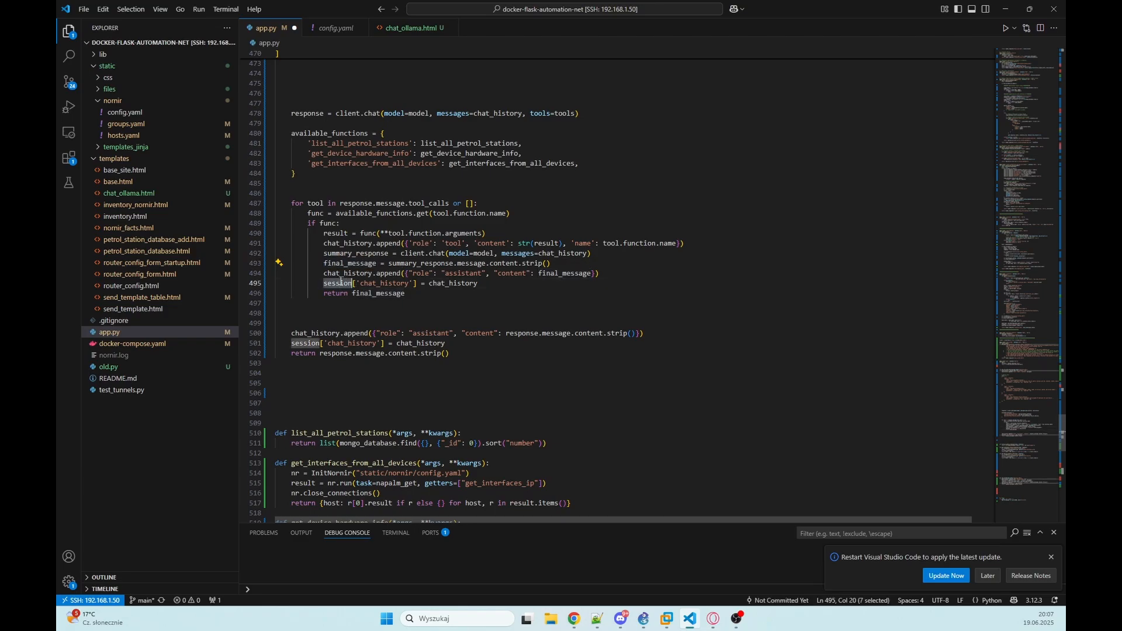
pyautogui.click(377, 292)
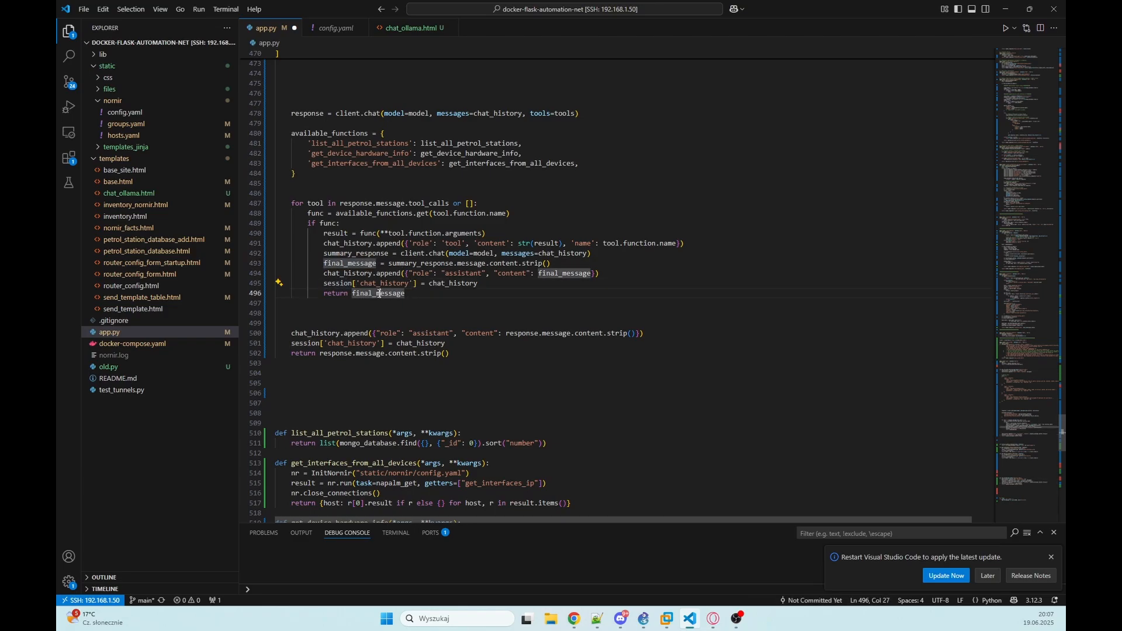
pyautogui.click(428, 293)
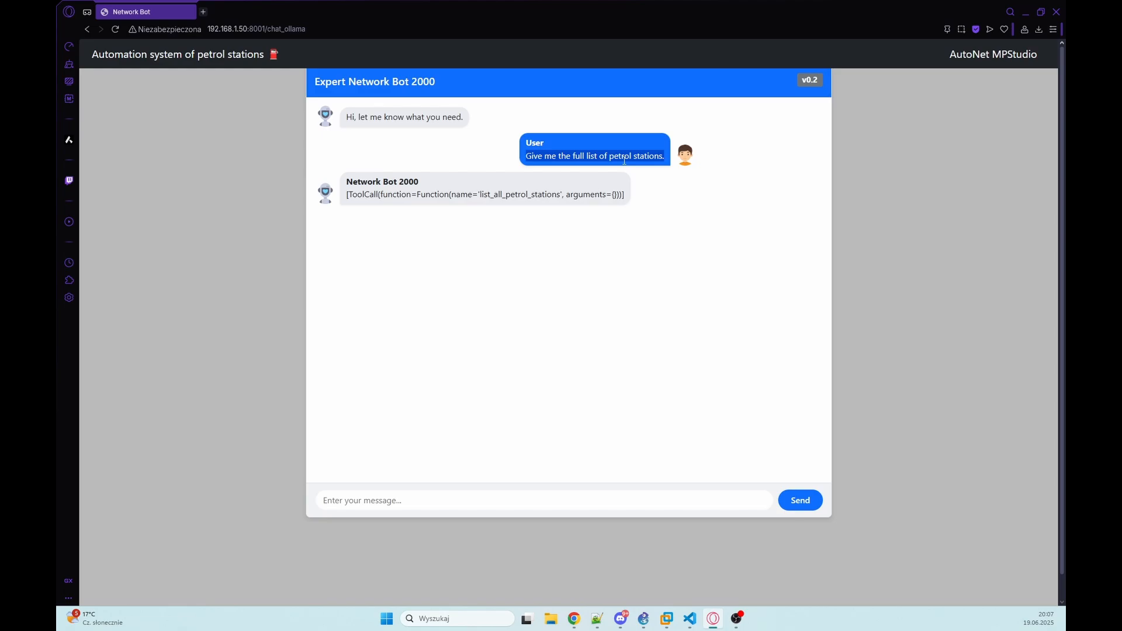
# Step: Inspect the petrol station table's HTML in DevTools before asking for router hardware details
pyautogui.click(799, 500)
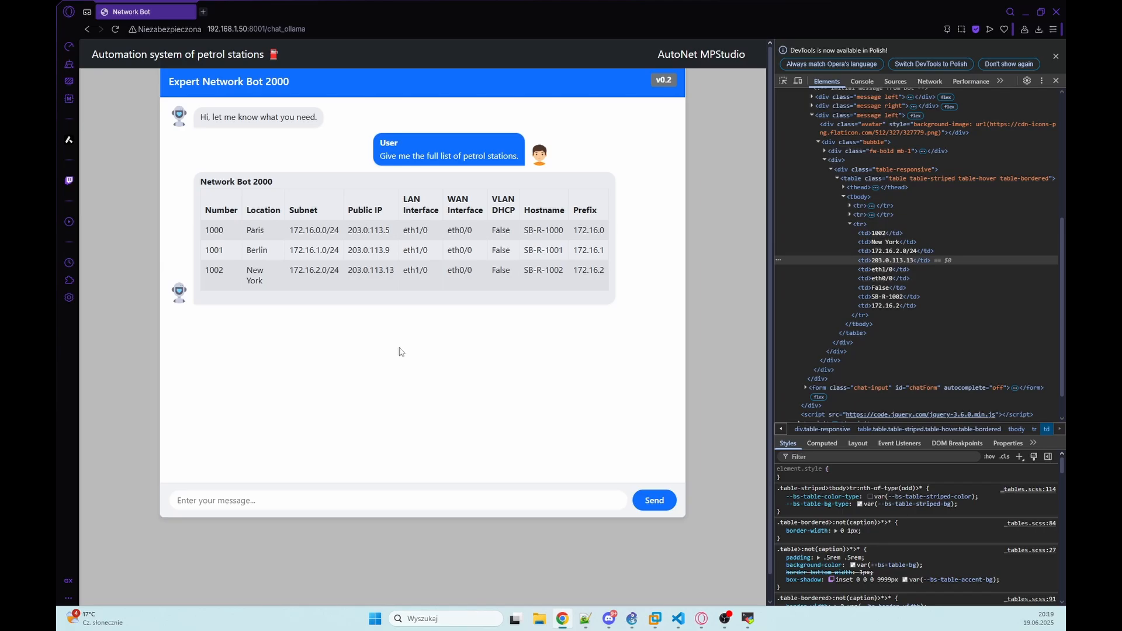
pyautogui.moveTo(383, 313)
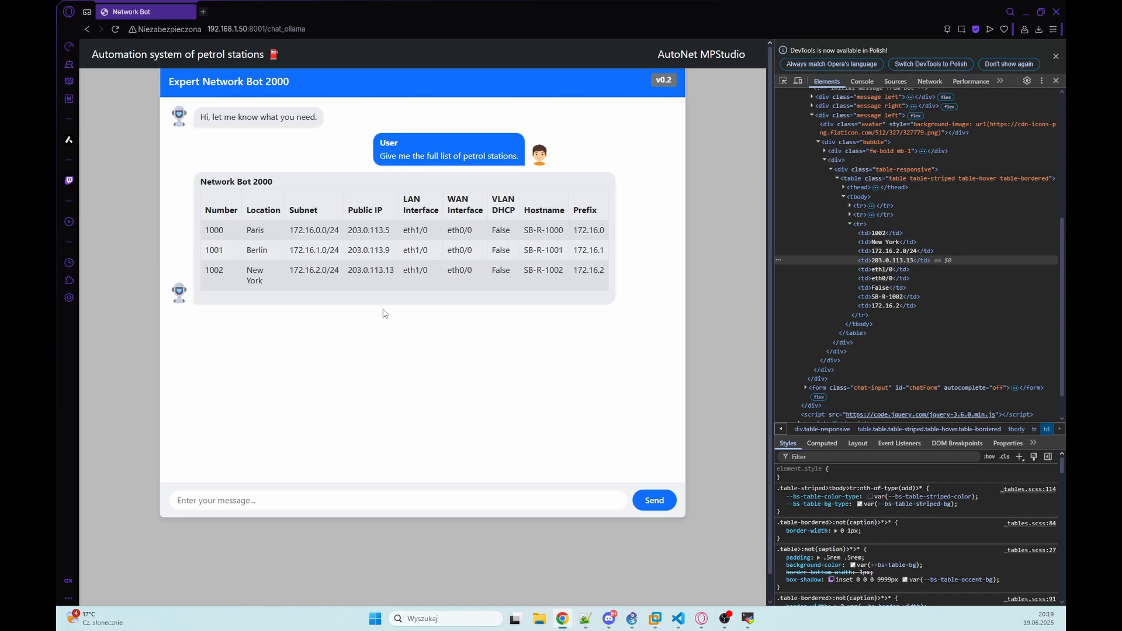
pyautogui.moveTo(375, 308)
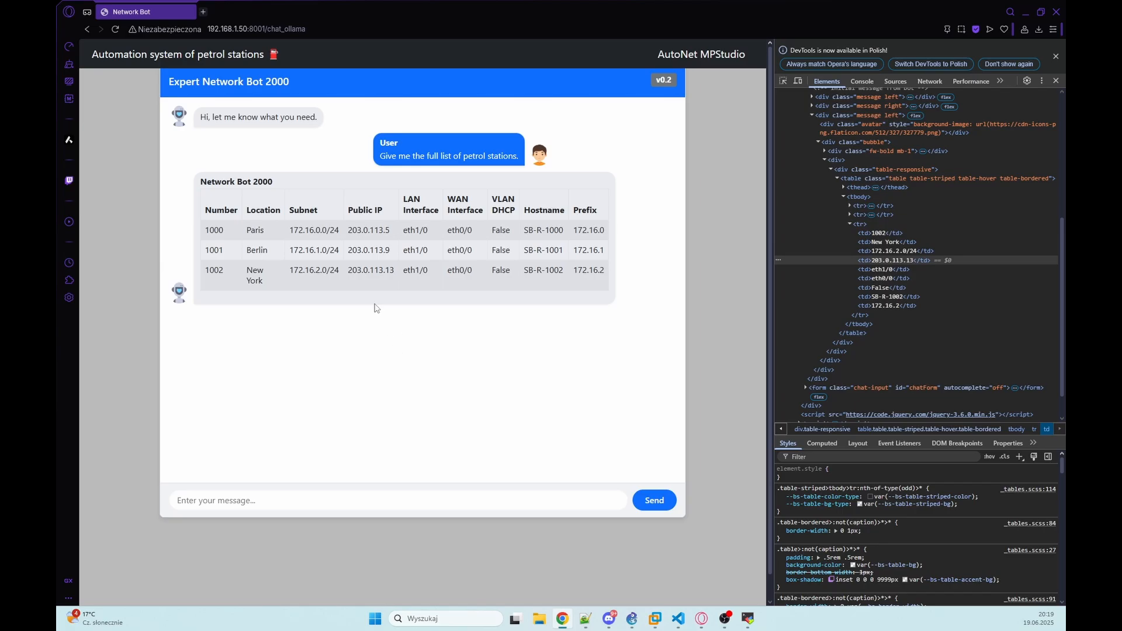
pyautogui.moveTo(358, 349)
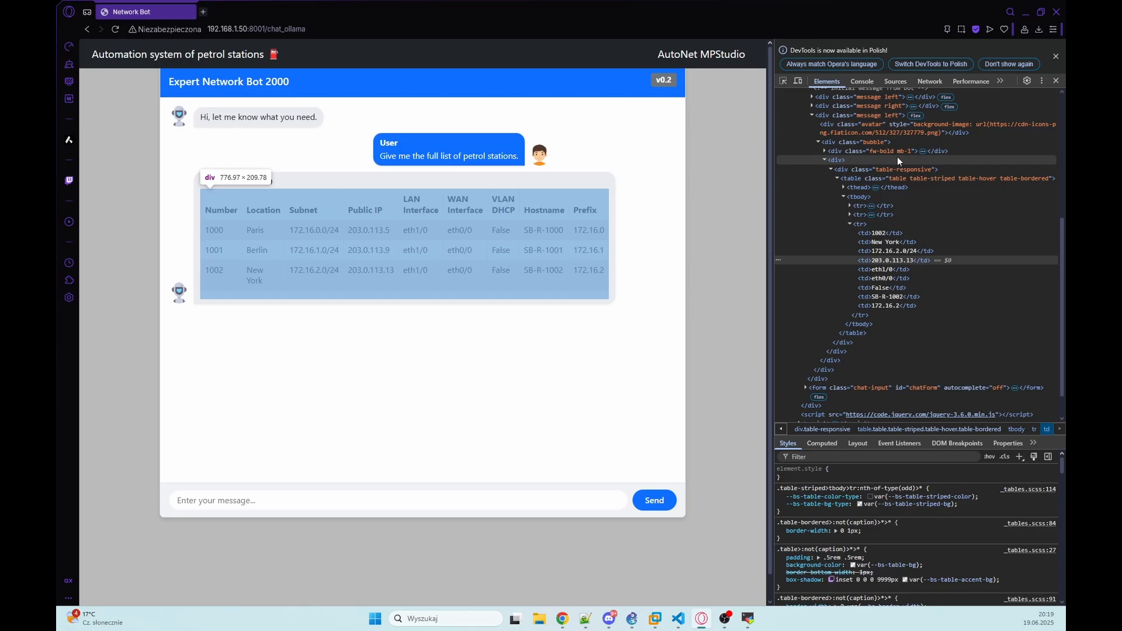
pyautogui.moveTo(891, 178)
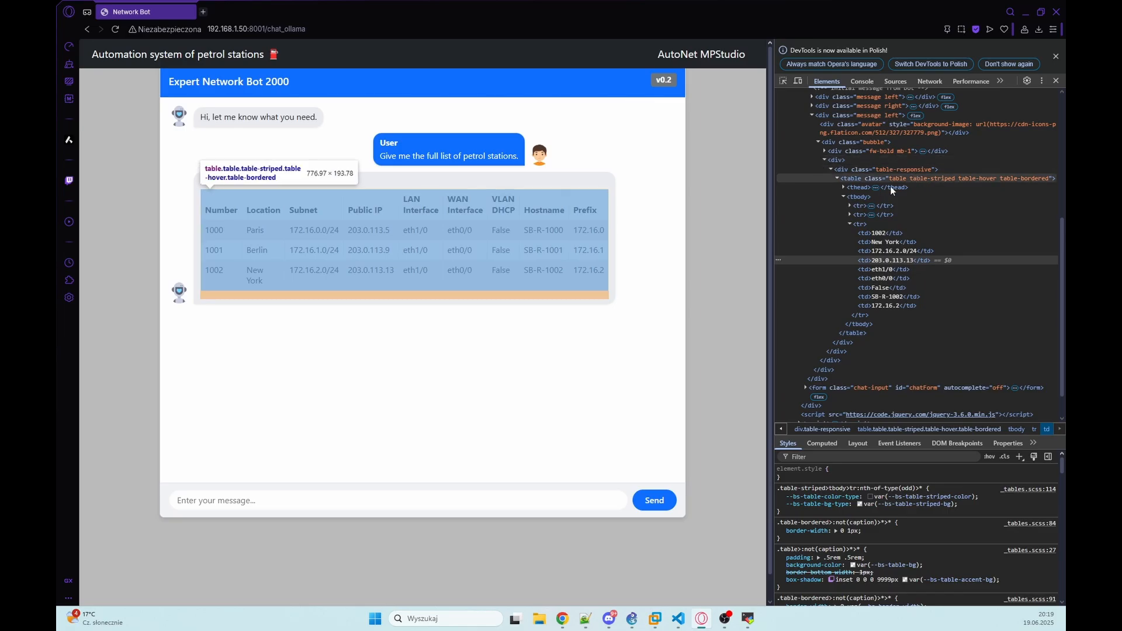
pyautogui.moveTo(633, 303)
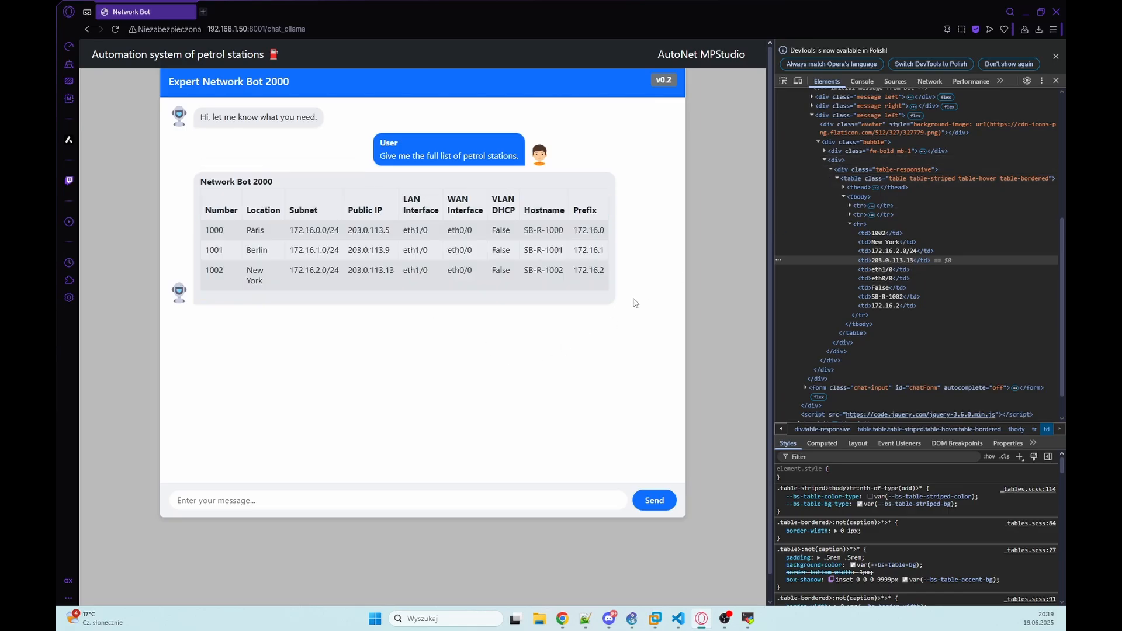
pyautogui.moveTo(618, 314)
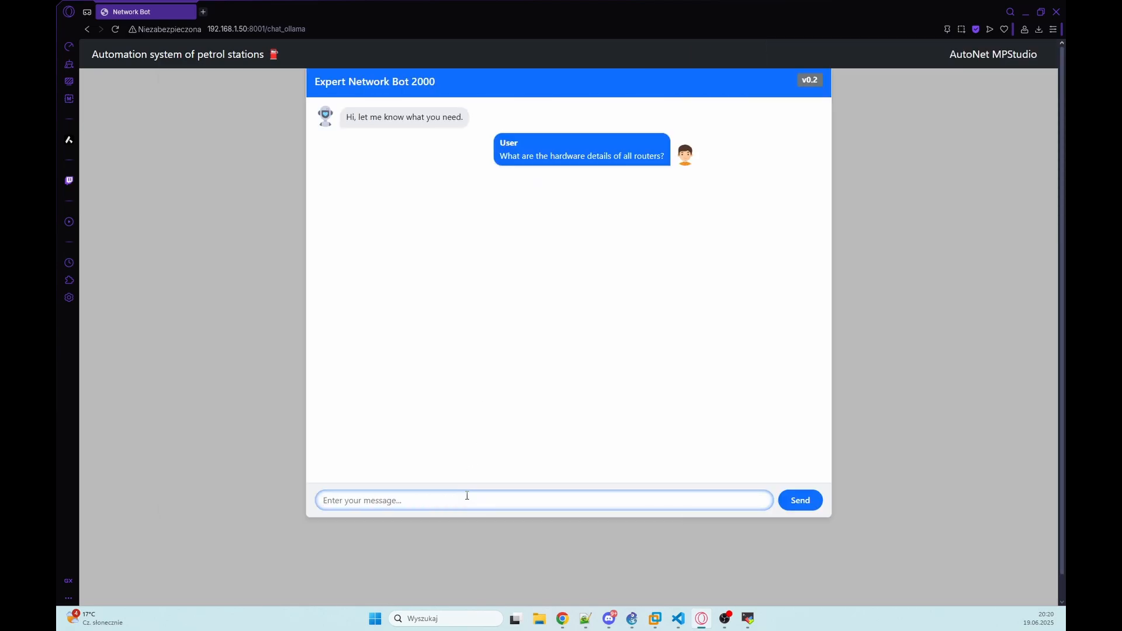
pyautogui.moveTo(621, 247)
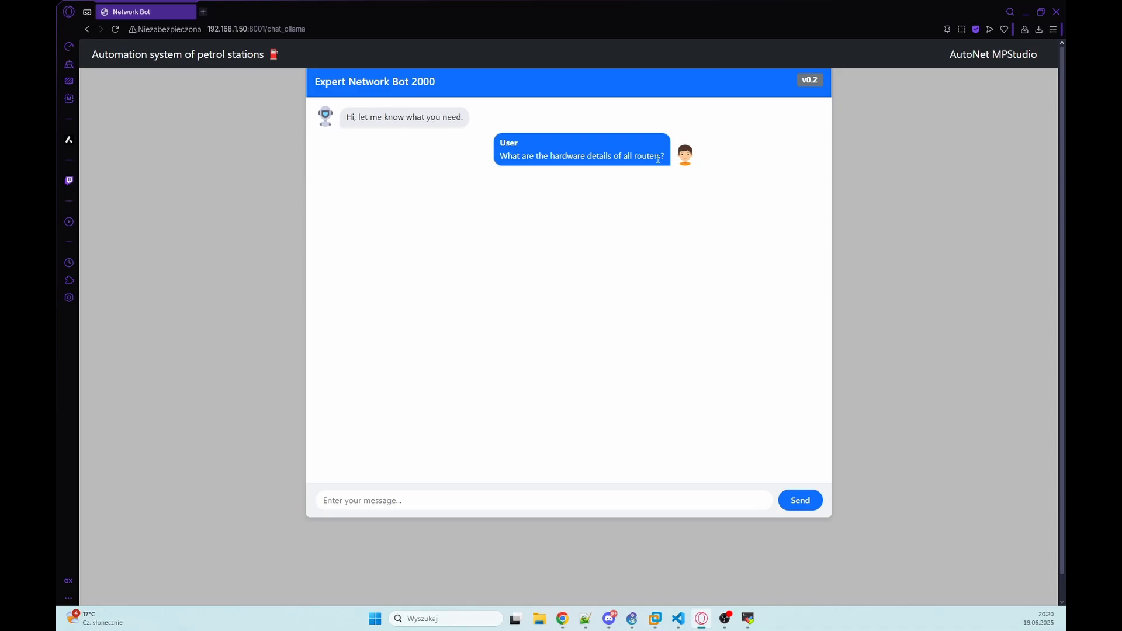
pyautogui.moveTo(509, 188)
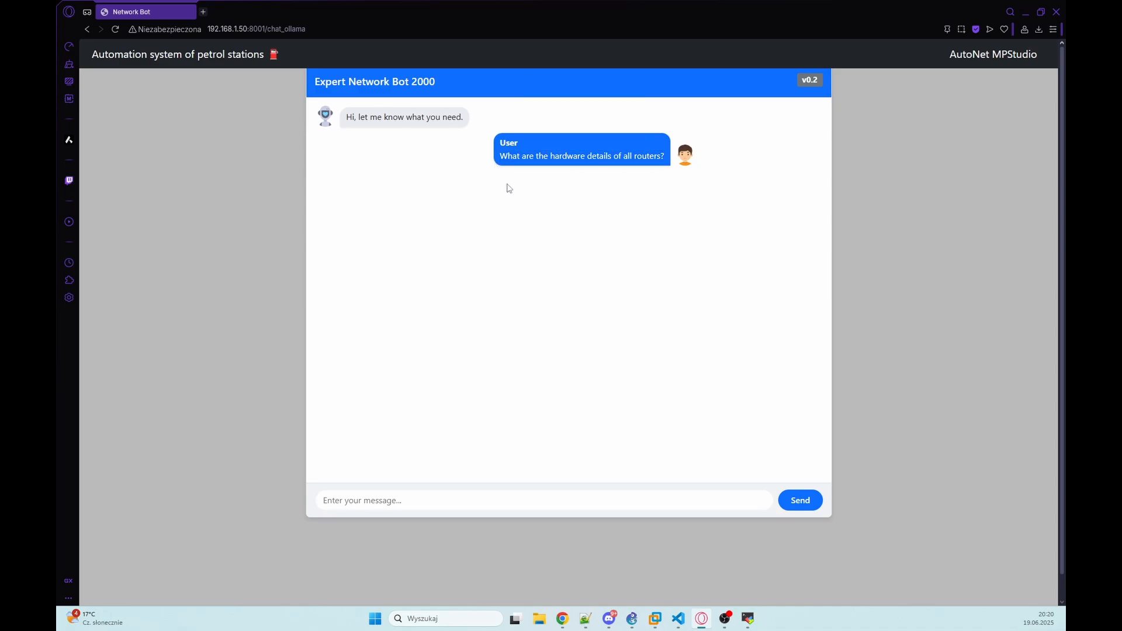
# Step: Send 'Get the model and OS version for every router.' to the chatbot
pyautogui.click(655, 618)
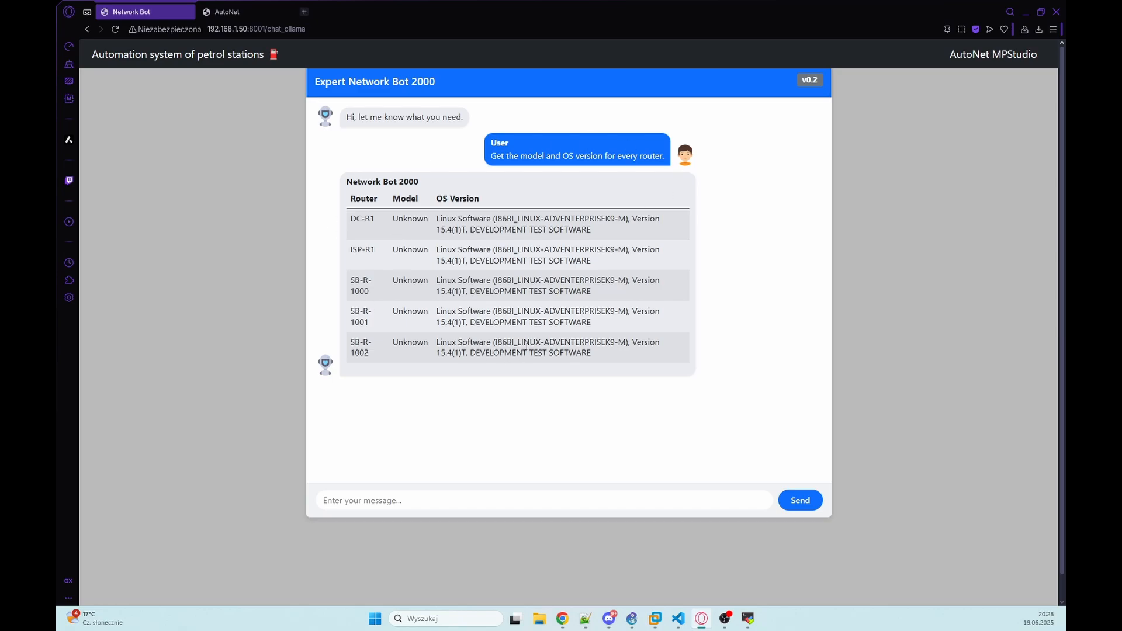
pyautogui.moveTo(384, 233)
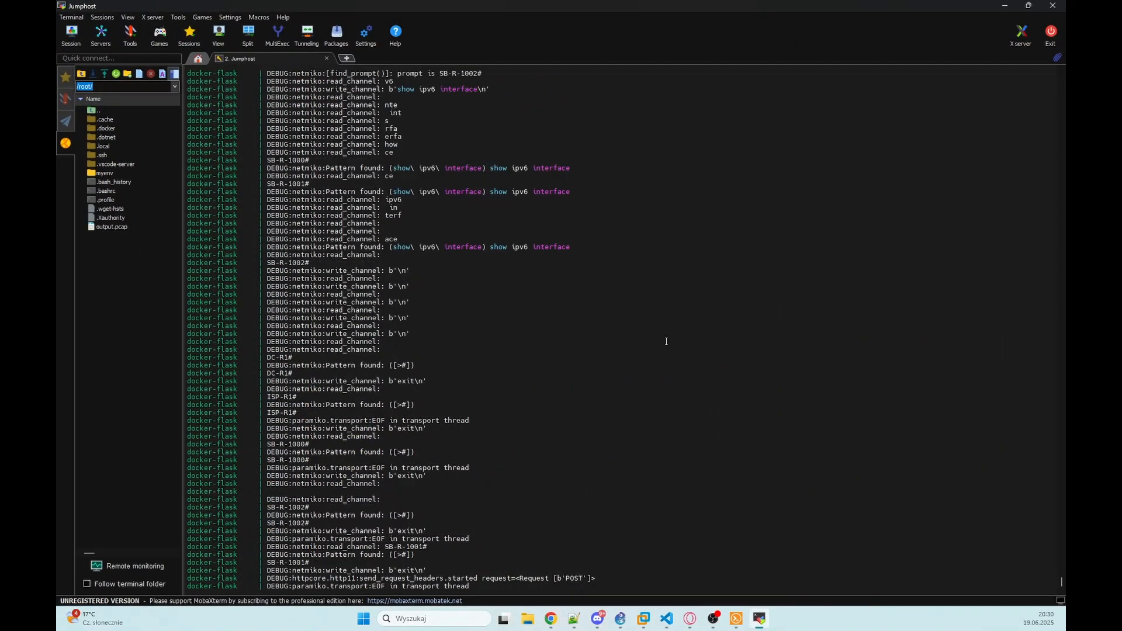
# Step: Read the docker-flask netmiko debug log of the router sessions in MobaXterm
pyautogui.click(665, 618)
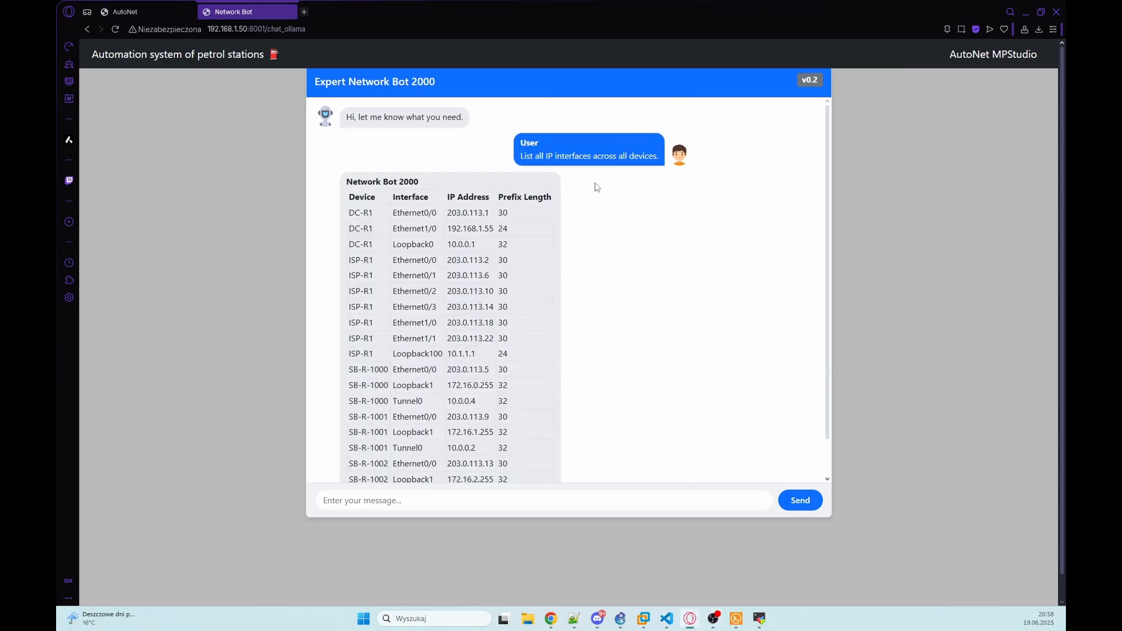
# Step: Scroll the interface table and highlight DC-R1's 203.0.113.1 address, then deselect it
pyautogui.scroll(-3)
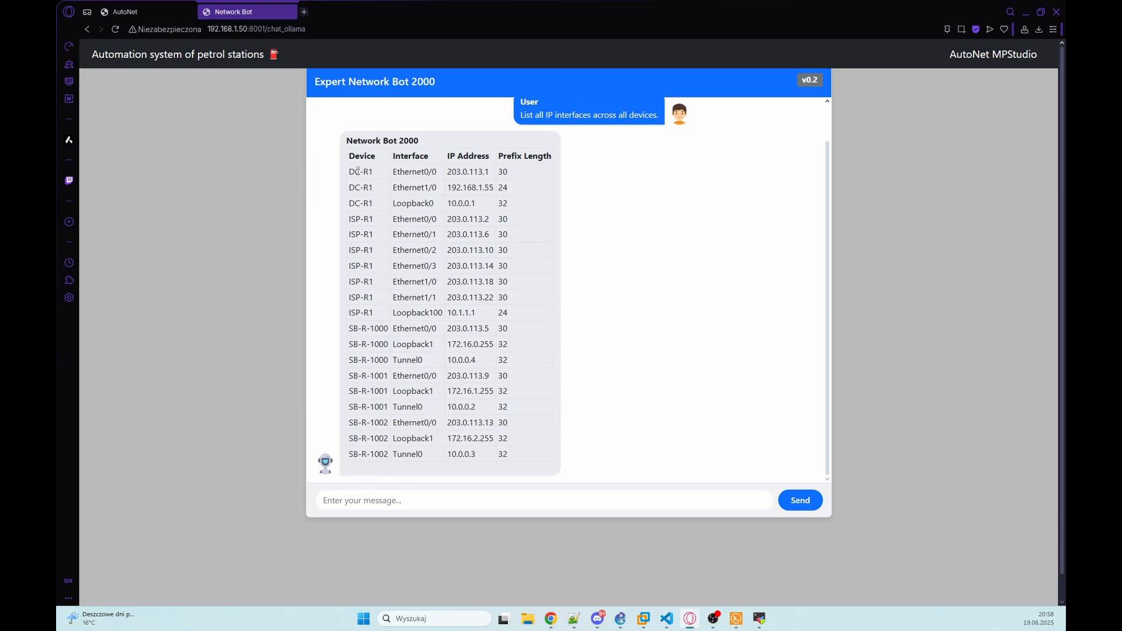
pyautogui.moveTo(418, 173)
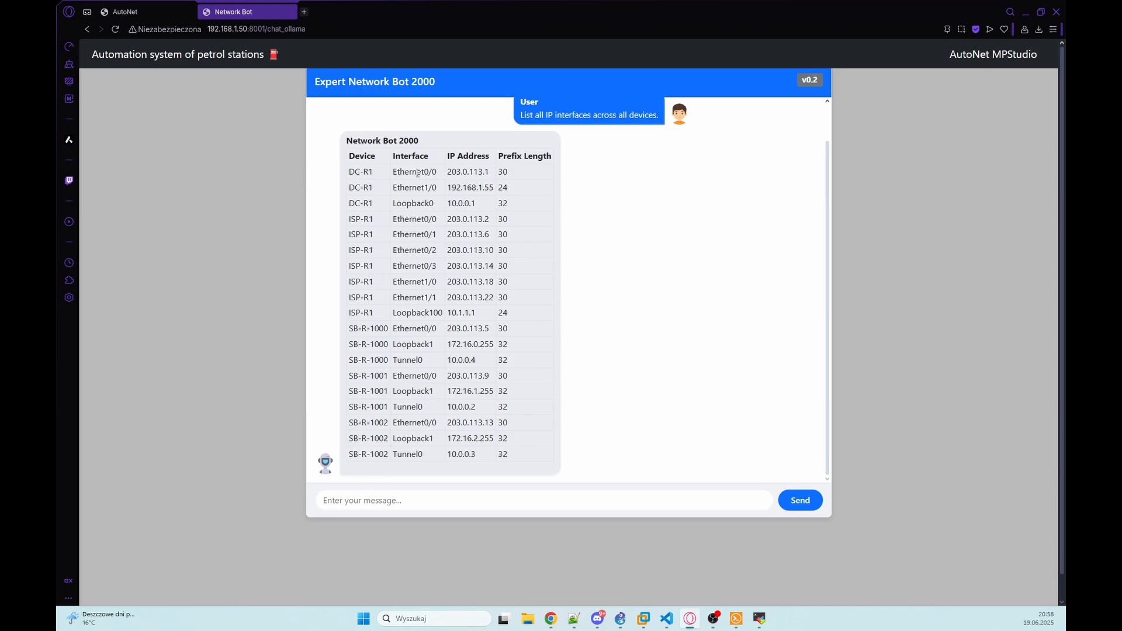
pyautogui.doubleClick(413, 170)
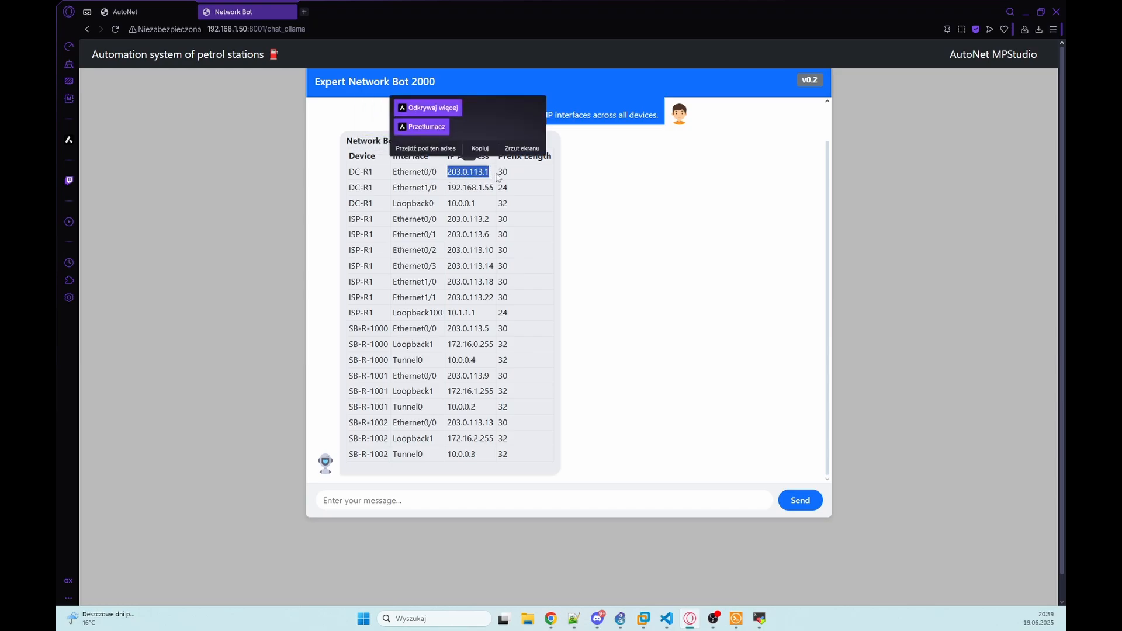
pyautogui.click(522, 176)
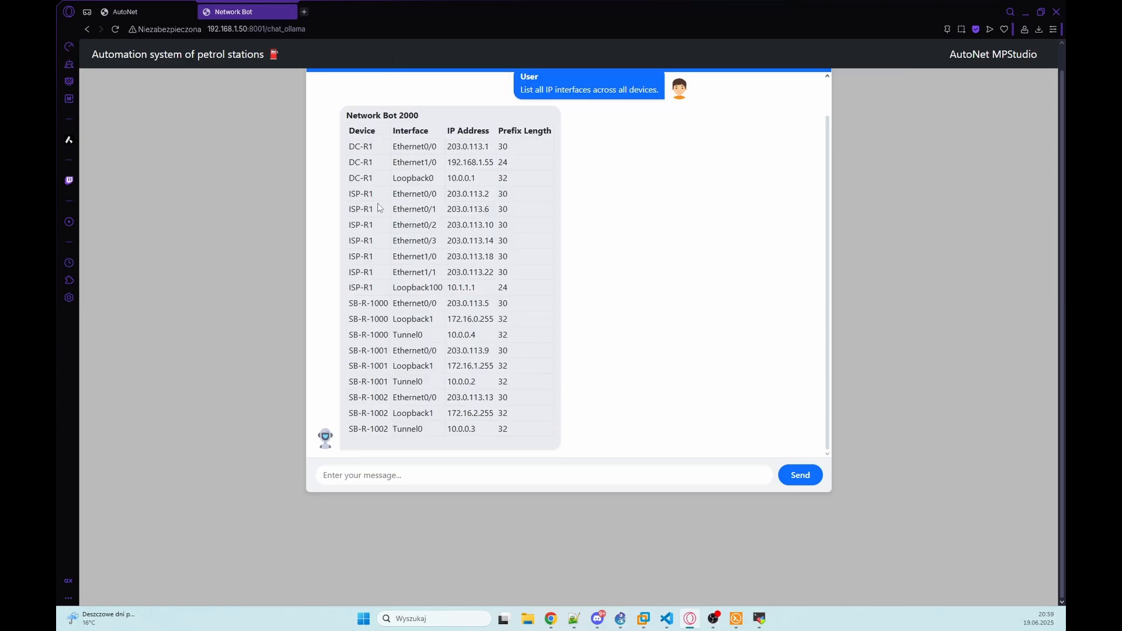
pyautogui.moveTo(370, 221)
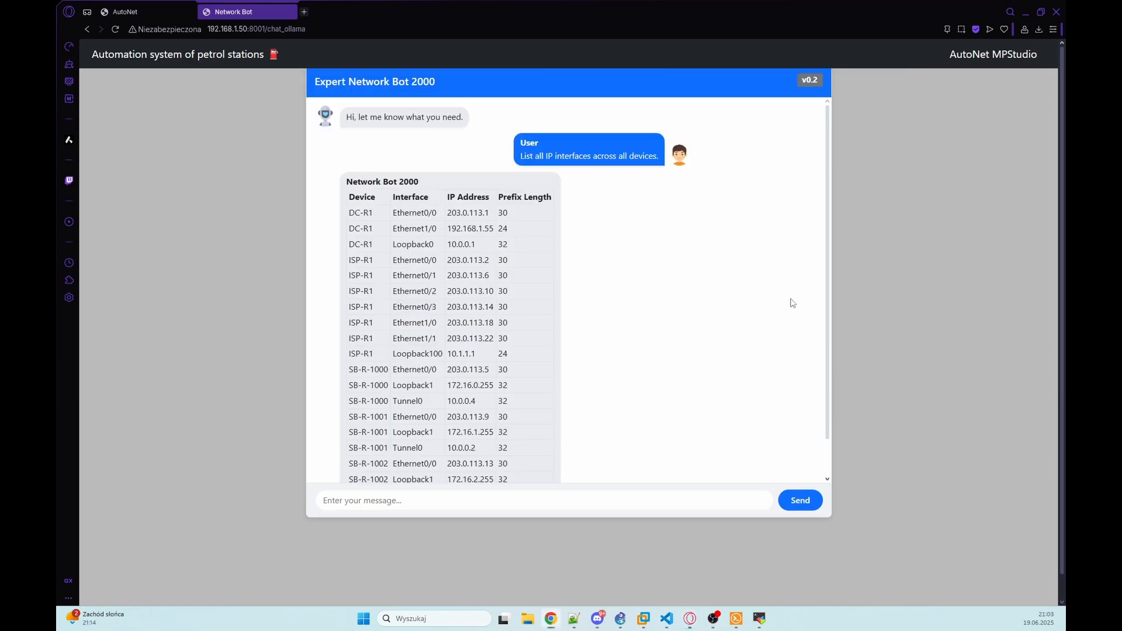
pyautogui.moveTo(716, 298)
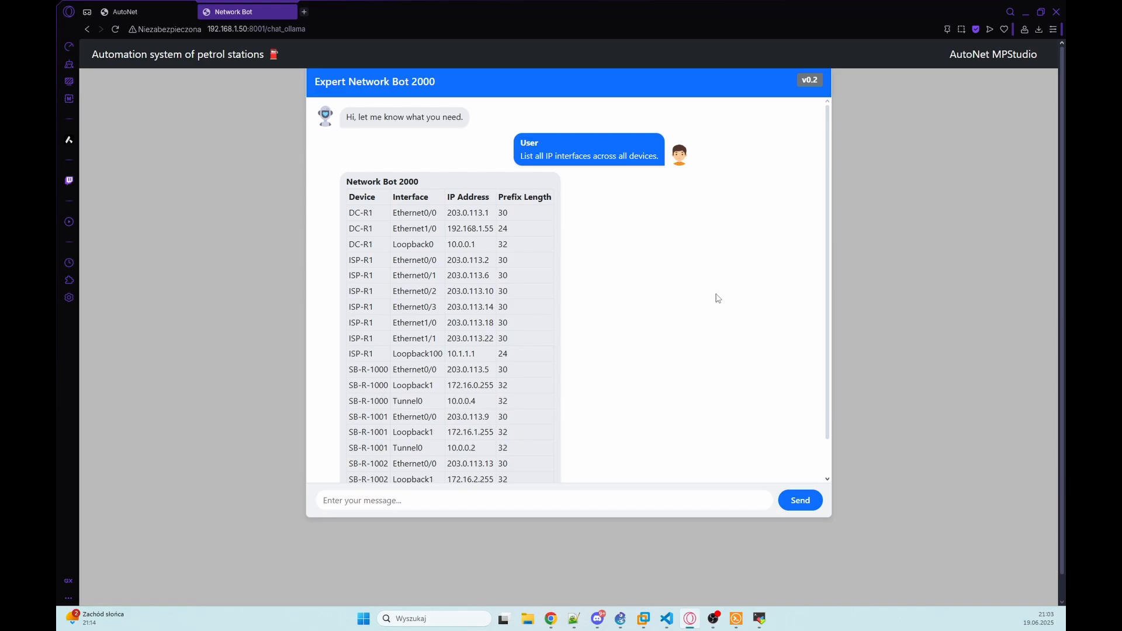
pyautogui.moveTo(601, 317)
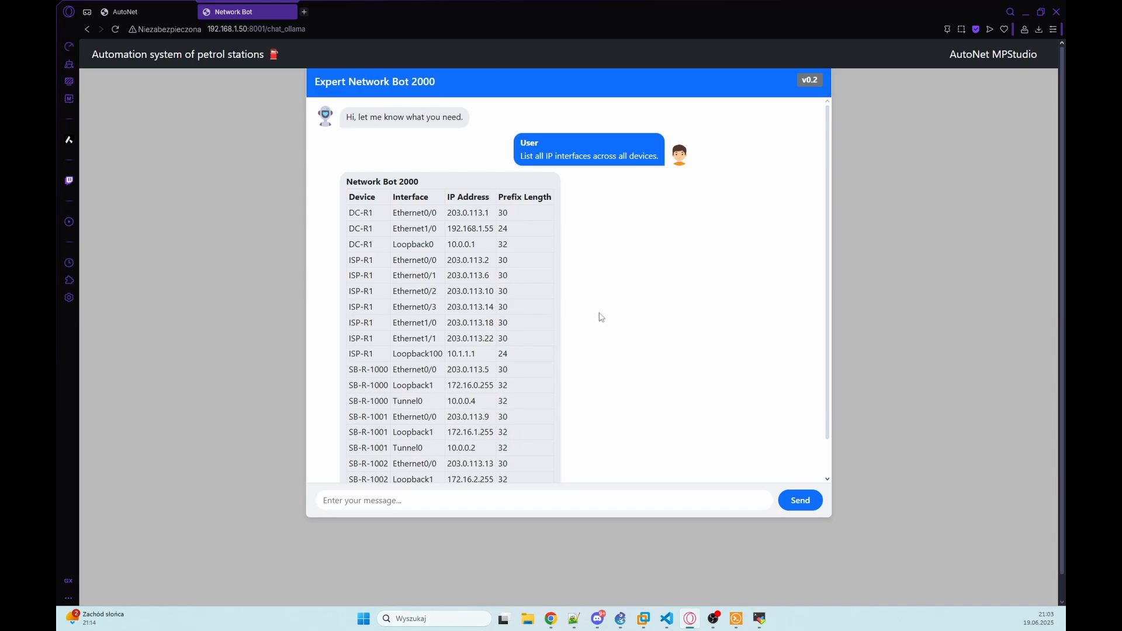
pyautogui.moveTo(608, 308)
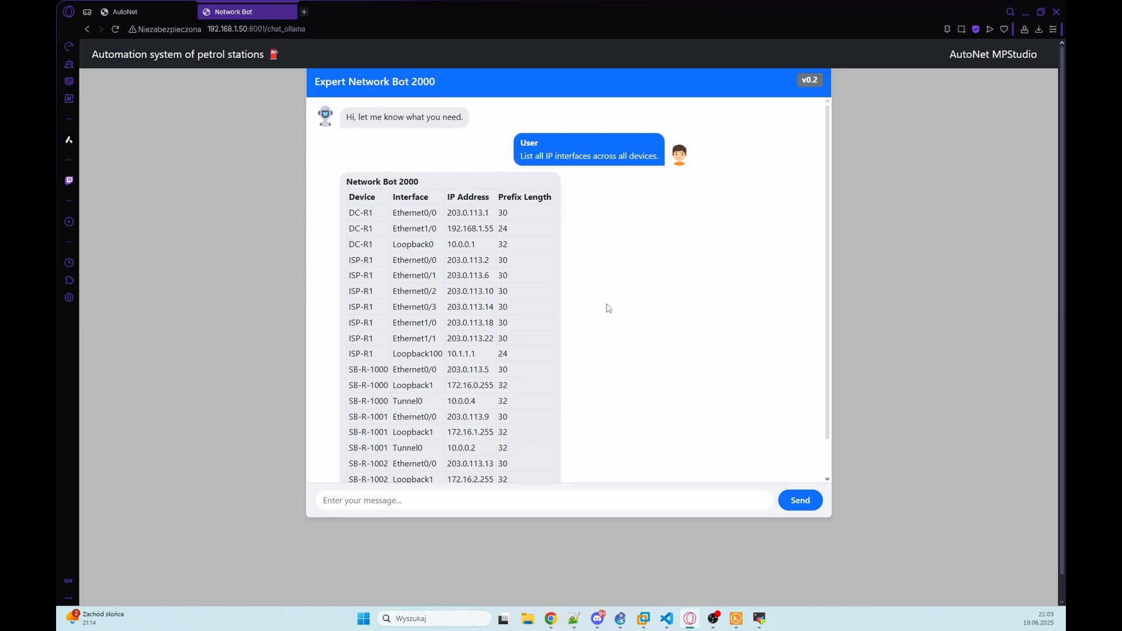
pyautogui.moveTo(549, 289)
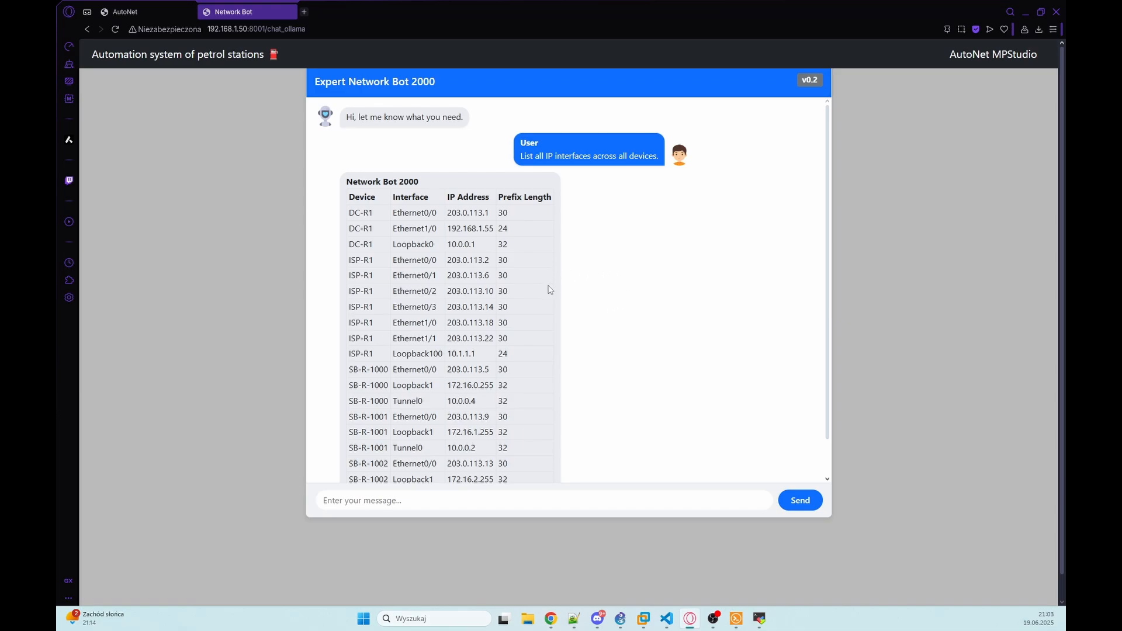
pyautogui.scroll(-3)
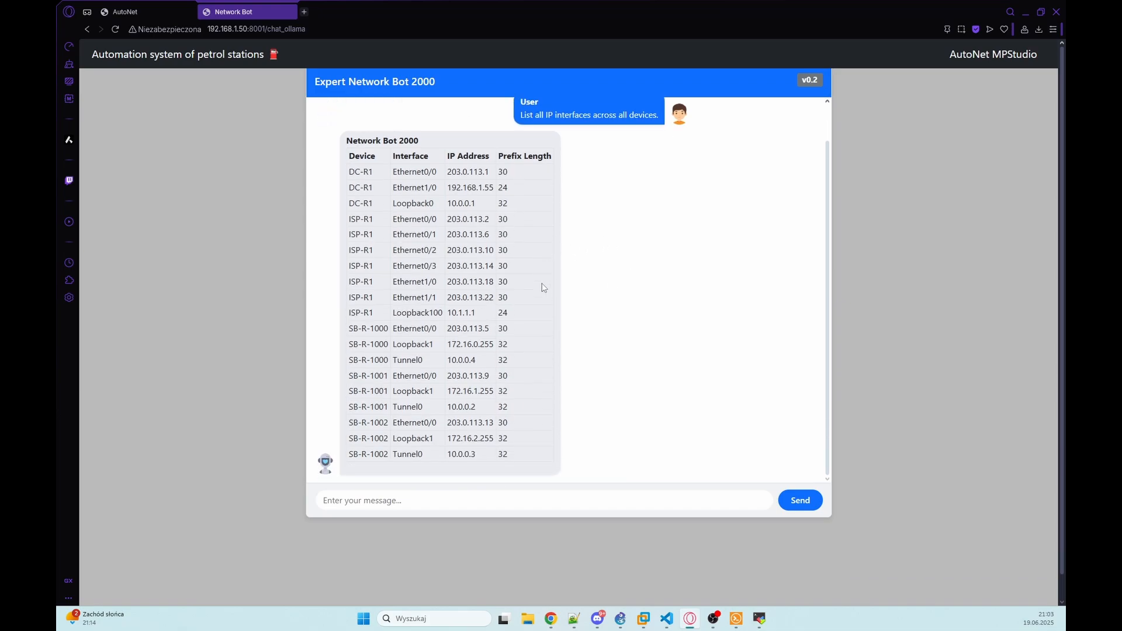
pyautogui.moveTo(660, 295)
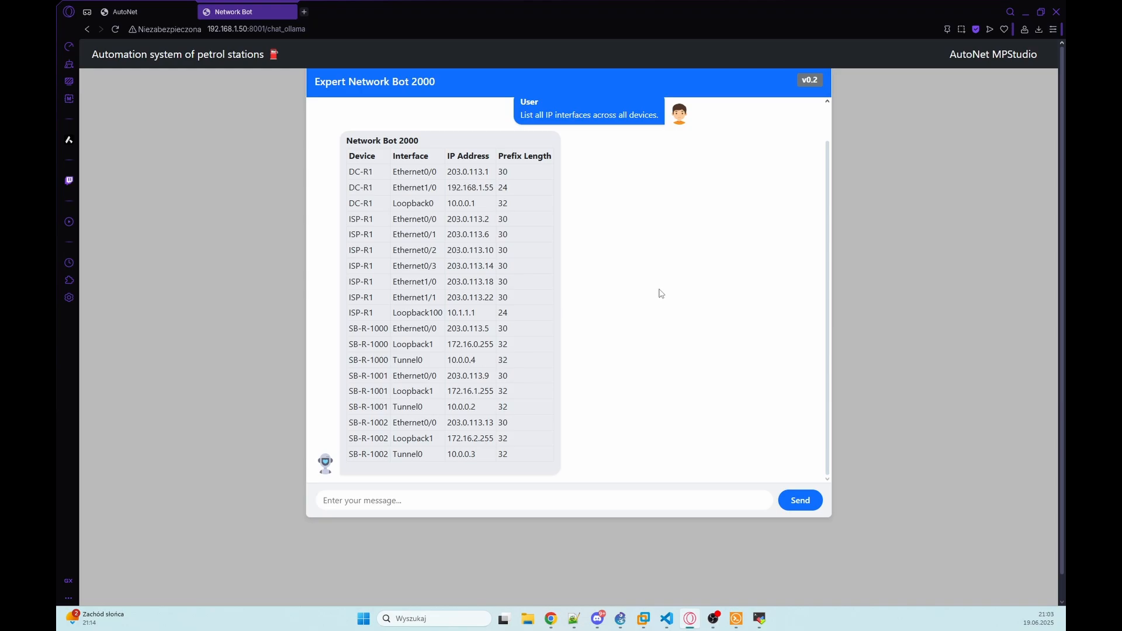
pyautogui.scroll(3)
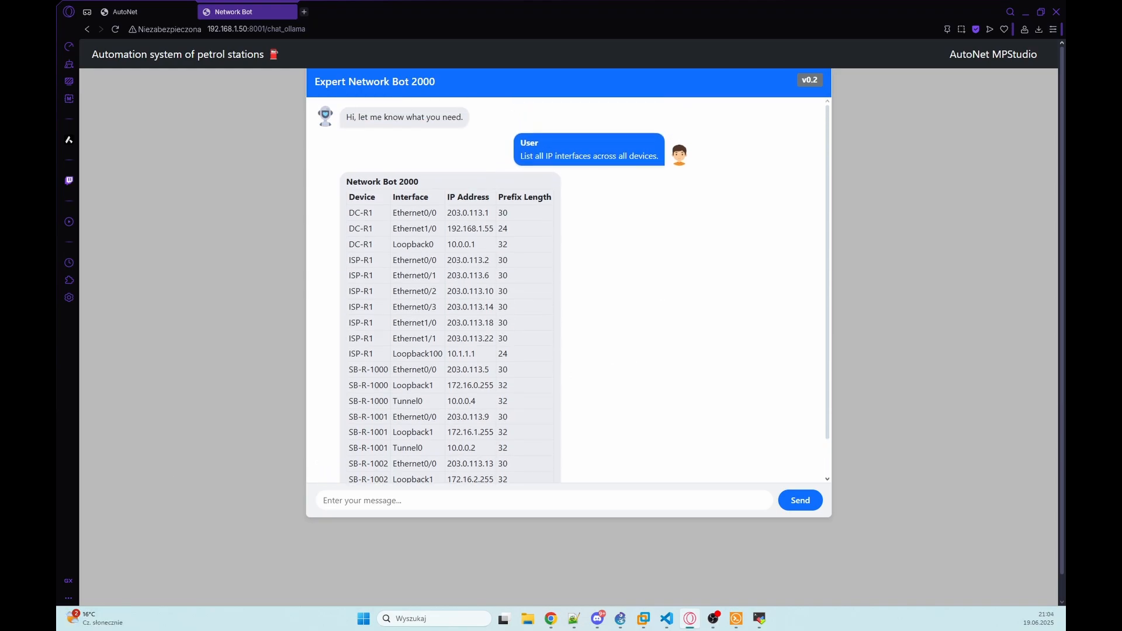